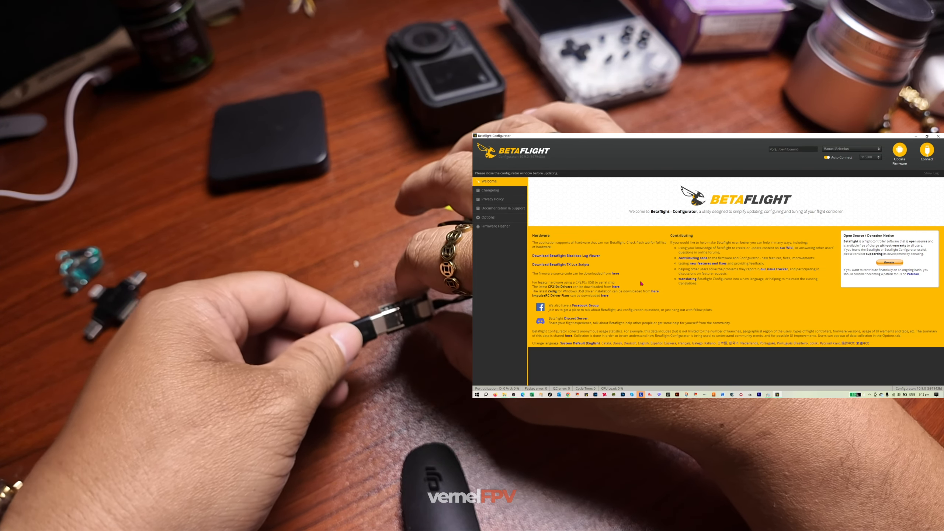
Connect to the Pavo 20 flight controller to show the Setup page with firmware 4.4.1.
left_click(926, 152)
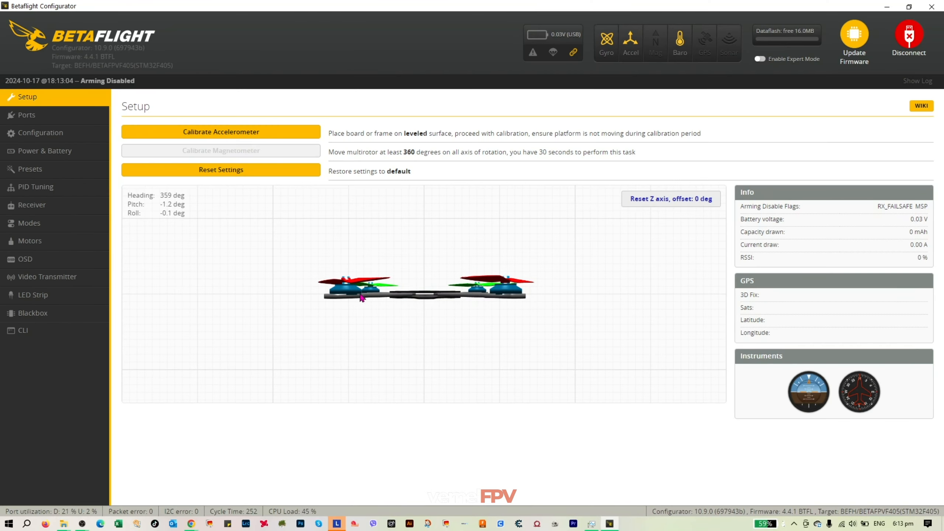
mouse_move(307, 286)
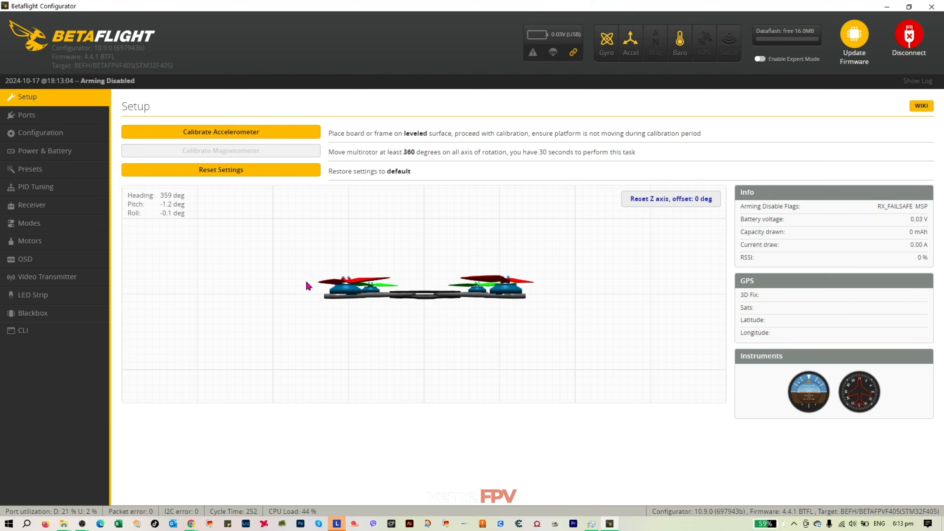
mouse_move(307, 287)
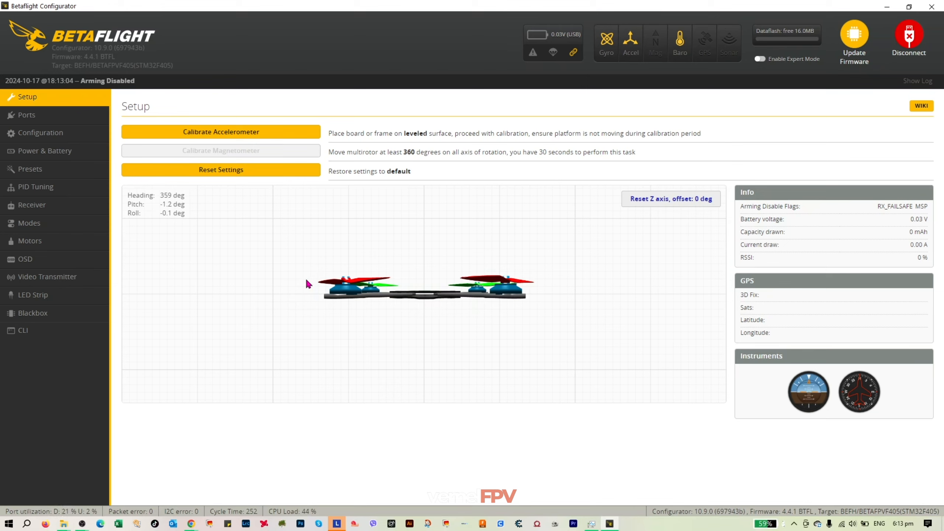
mouse_move(27, 115)
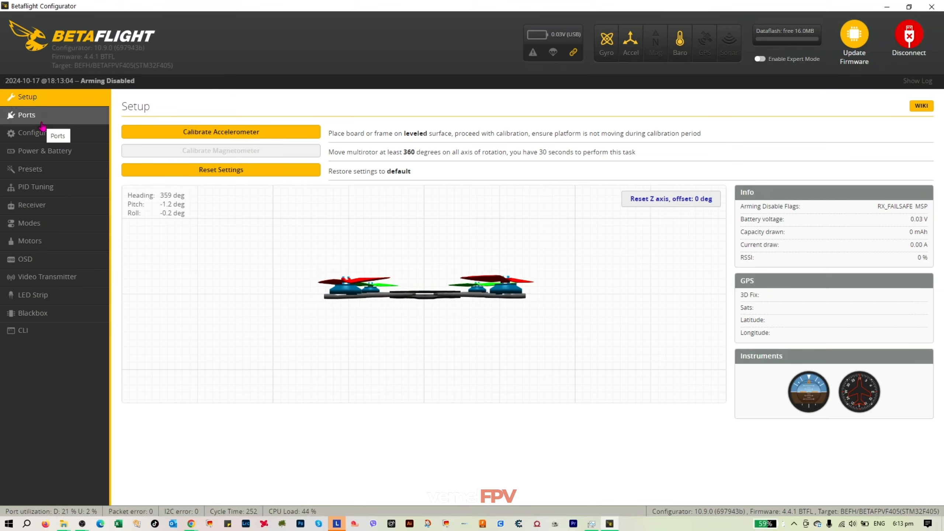
mouse_move(49, 100)
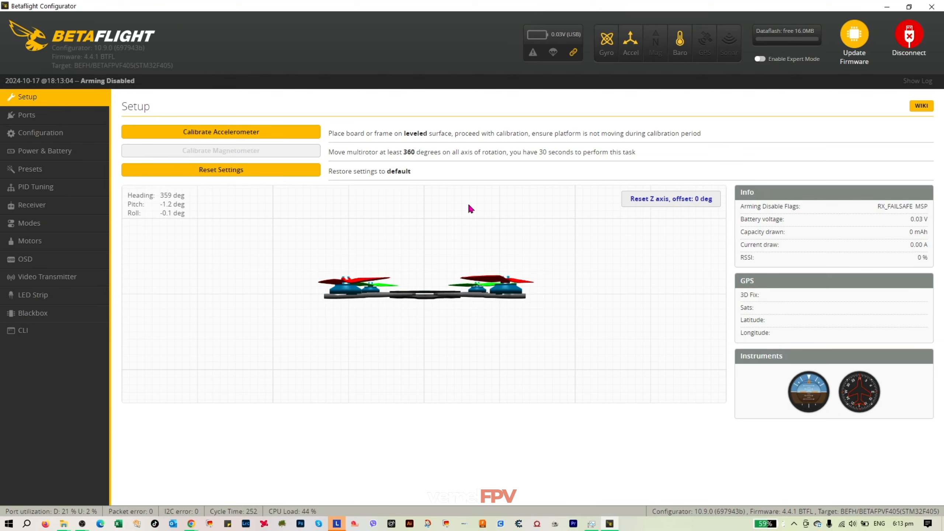
Review the Ports table: VTX (MSP + DisplayPort) on UART4, Serial RX on UART5.
left_click(26, 115)
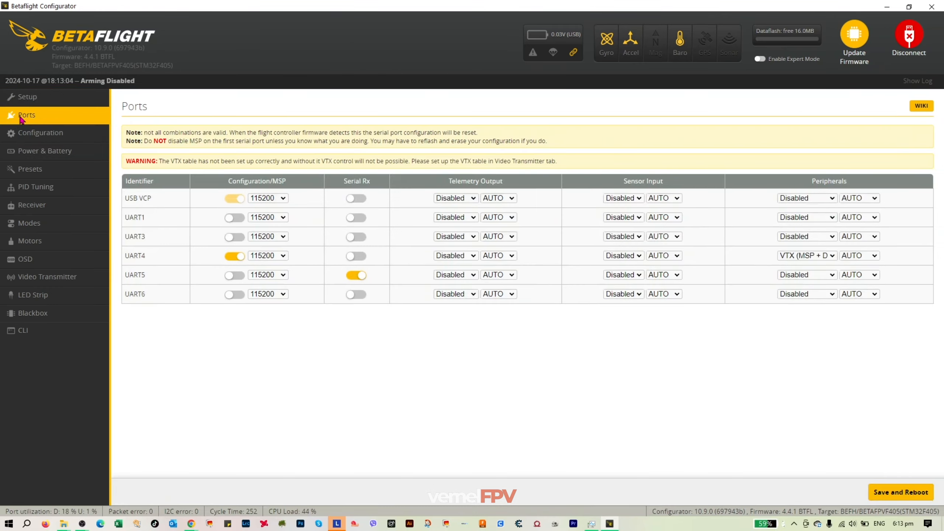
mouse_move(237, 287)
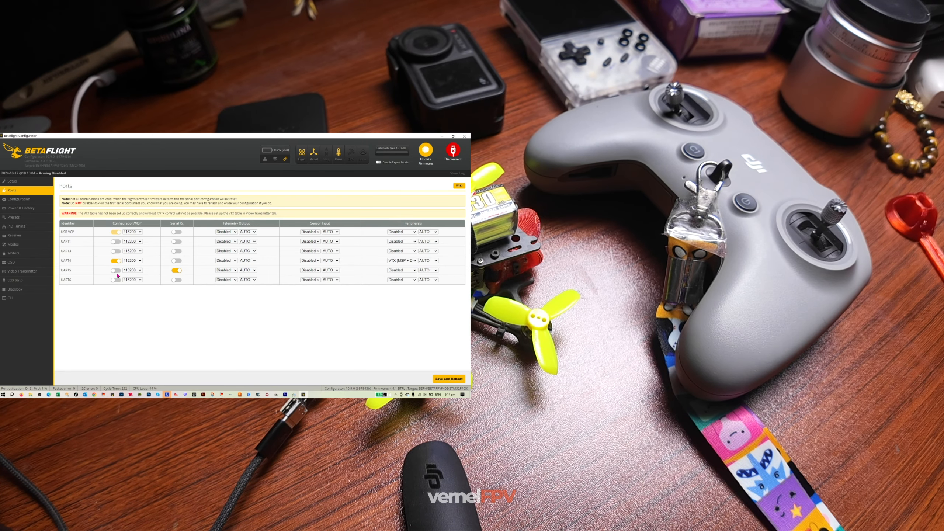
left_click(455, 136)
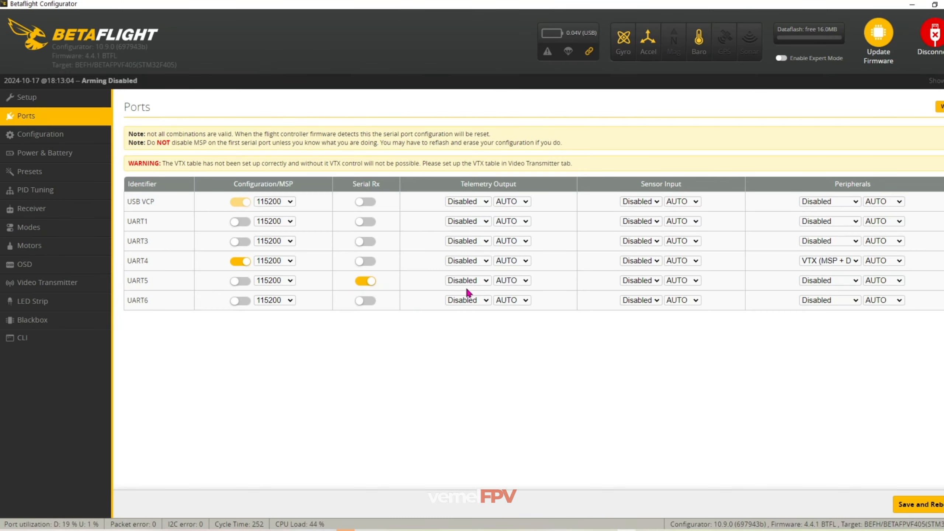
mouse_move(638, 288)
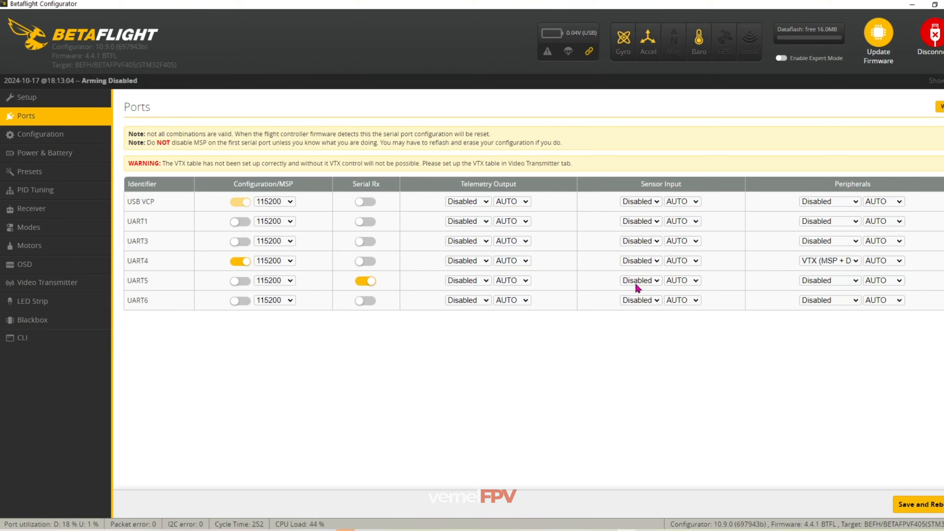
mouse_move(801, 267)
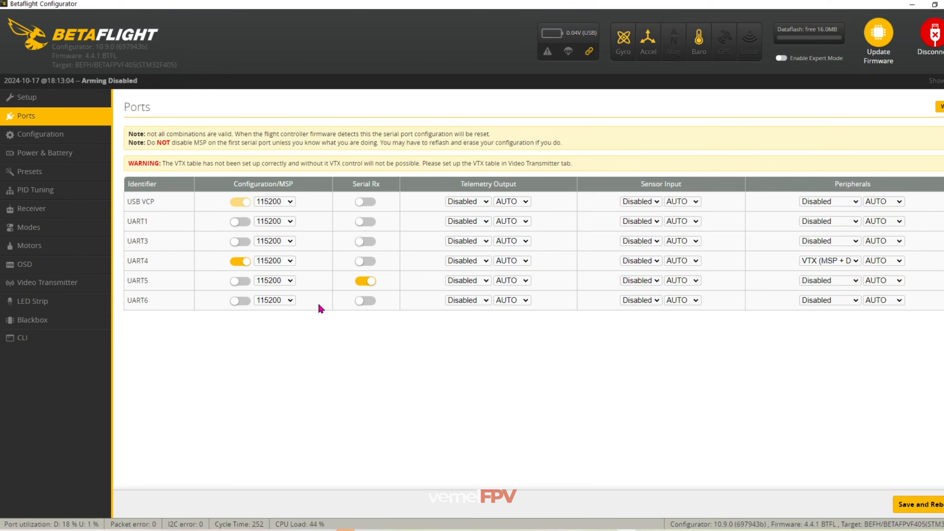
mouse_move(256, 299)
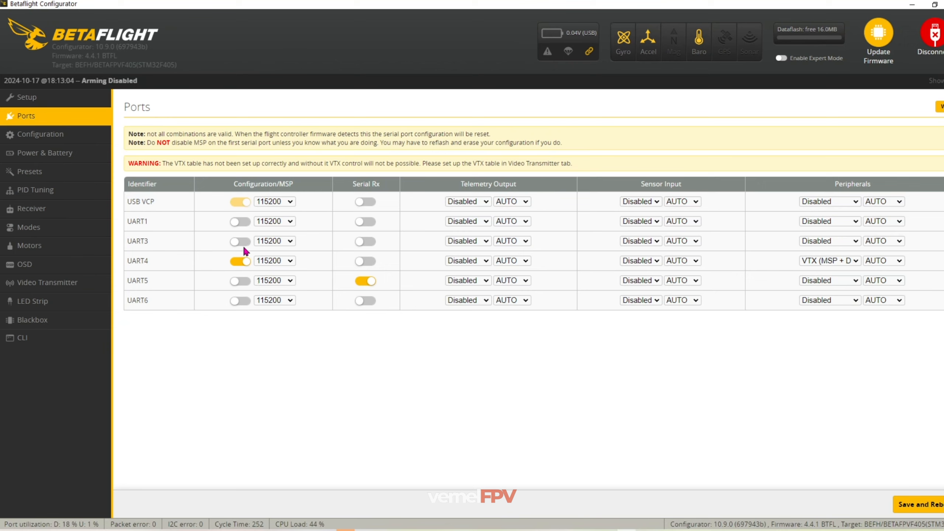
mouse_move(356, 243)
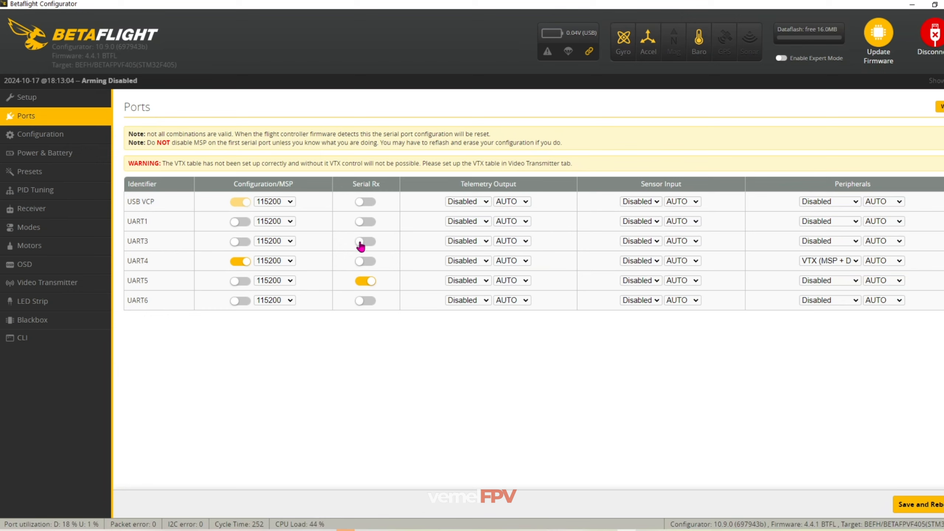
mouse_move(347, 260)
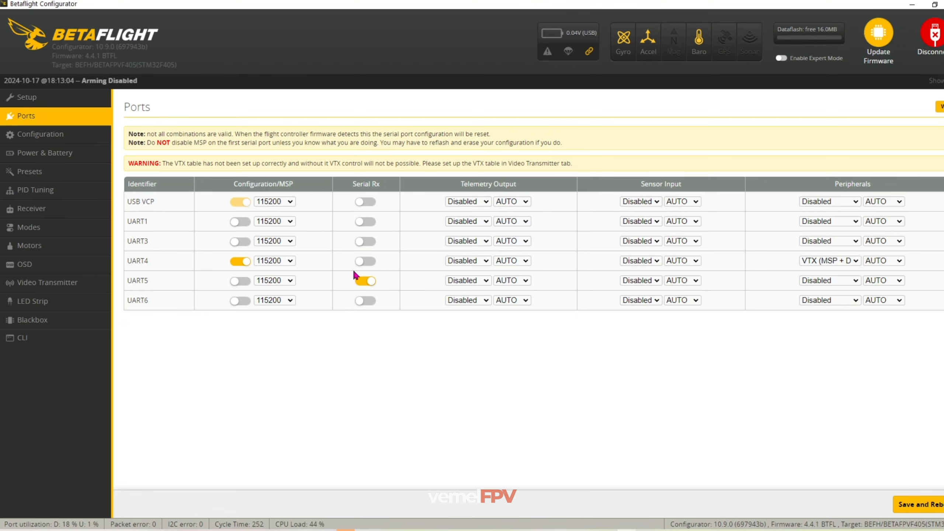
left_click(365, 281)
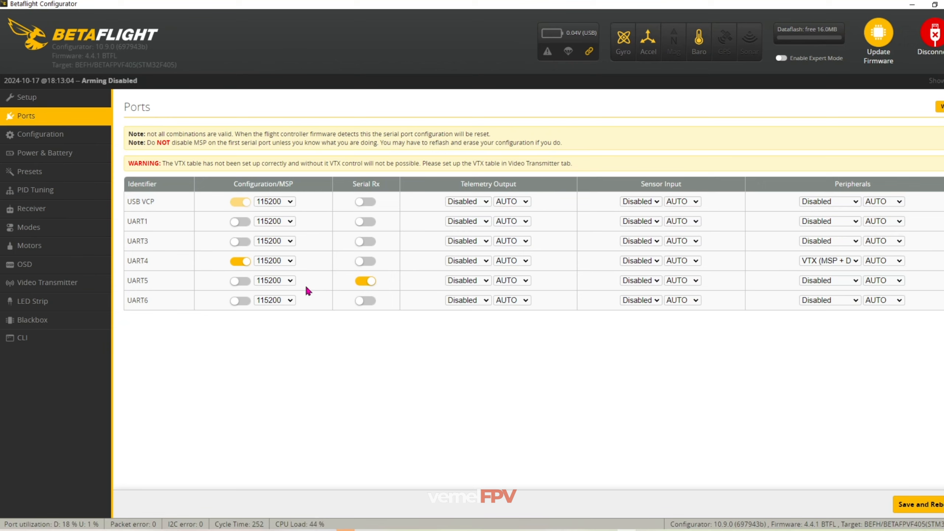
mouse_move(309, 284)
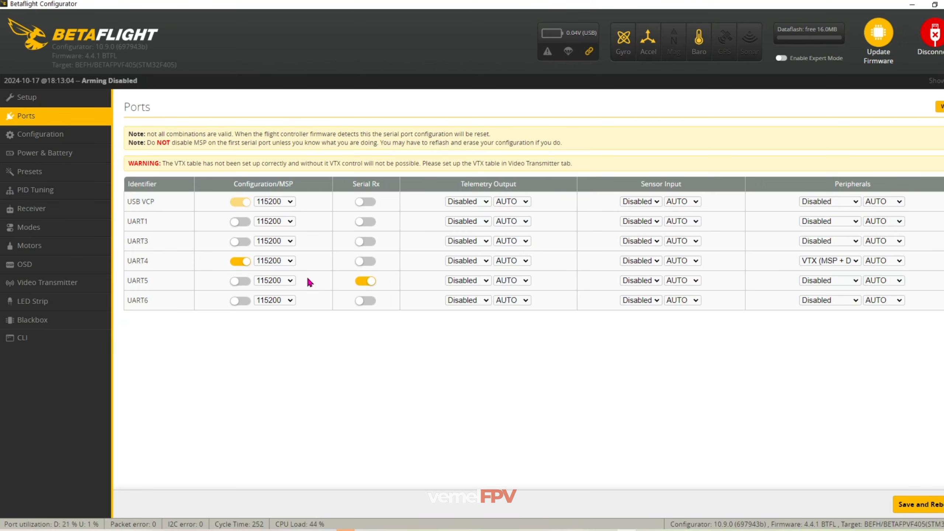
mouse_move(300, 286)
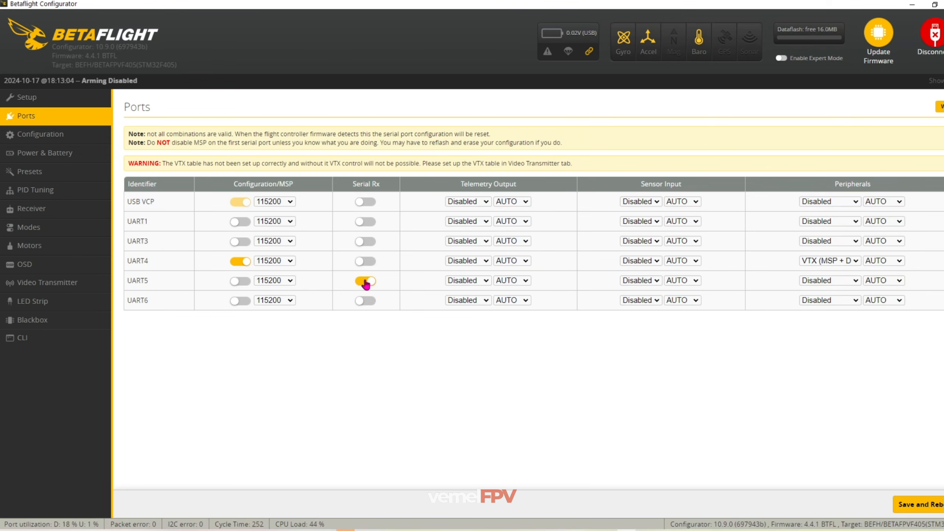
left_click(40, 134)
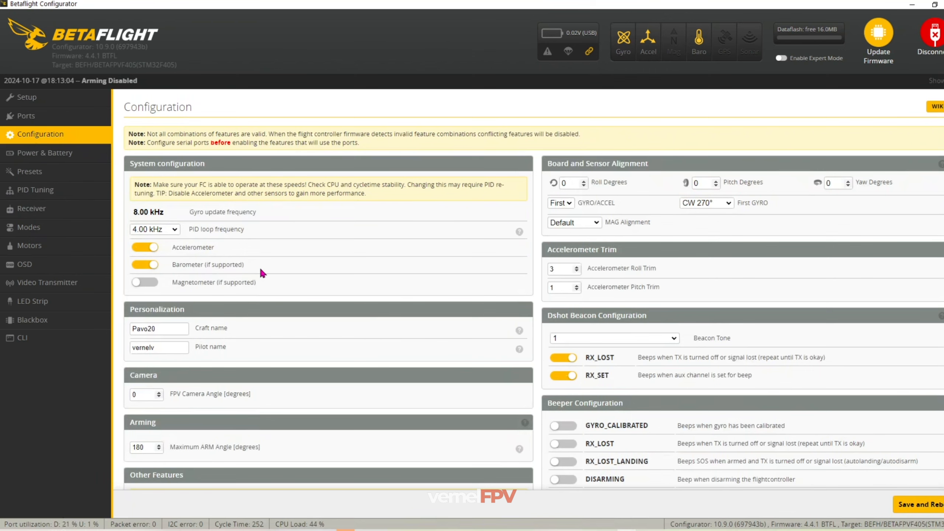
scroll("down", 3)
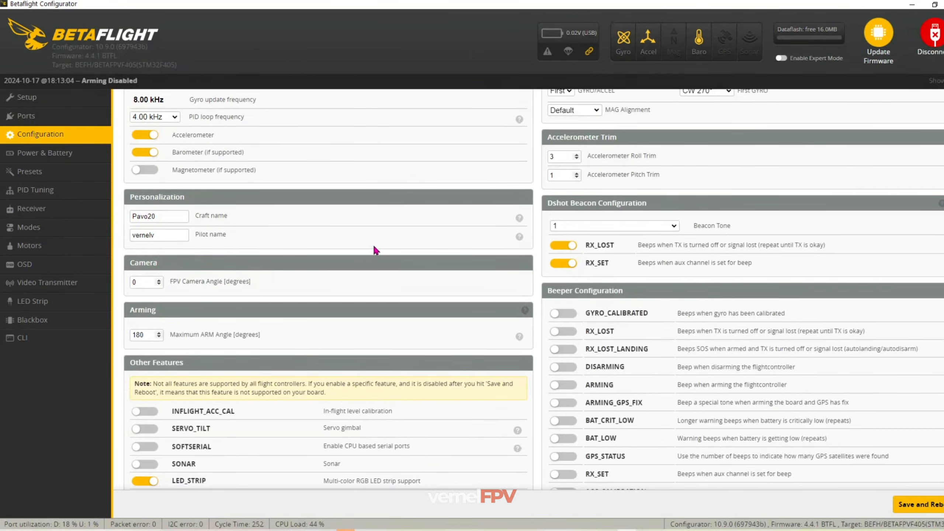
scroll("down", 3)
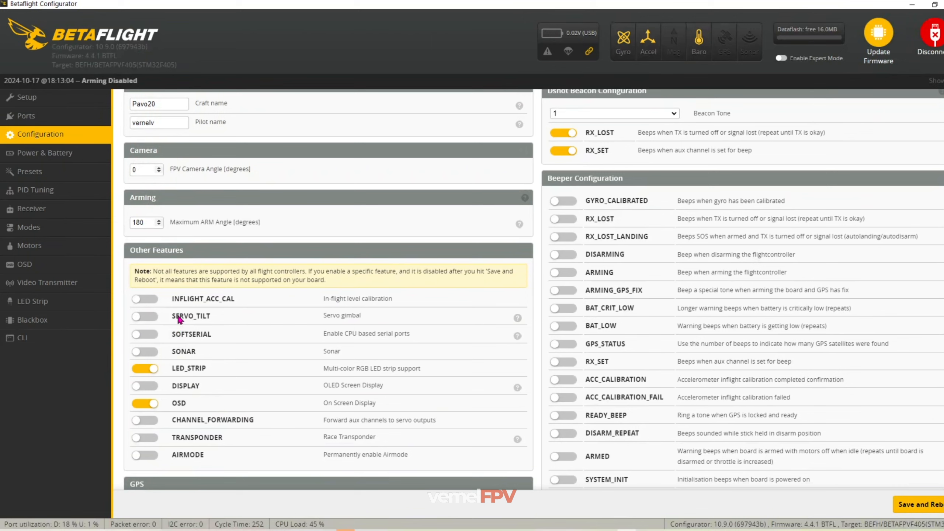
mouse_move(193, 453)
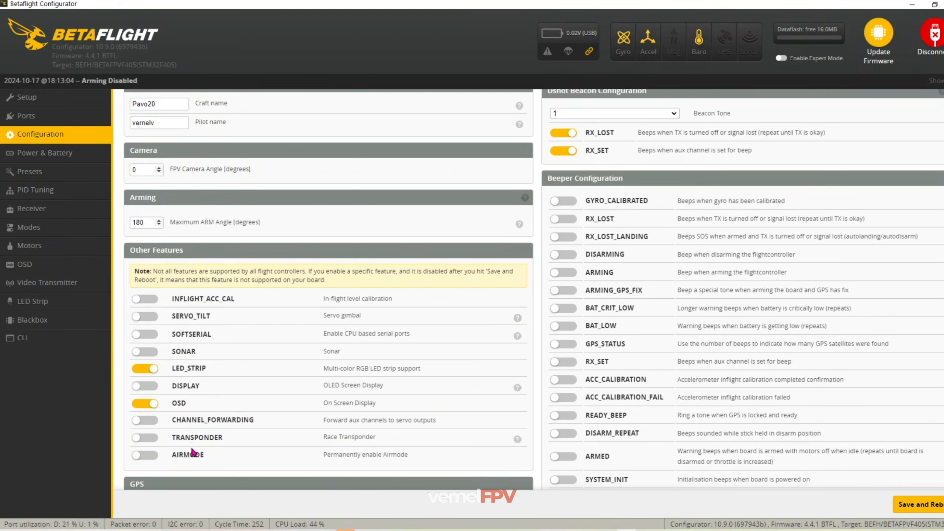
mouse_move(228, 449)
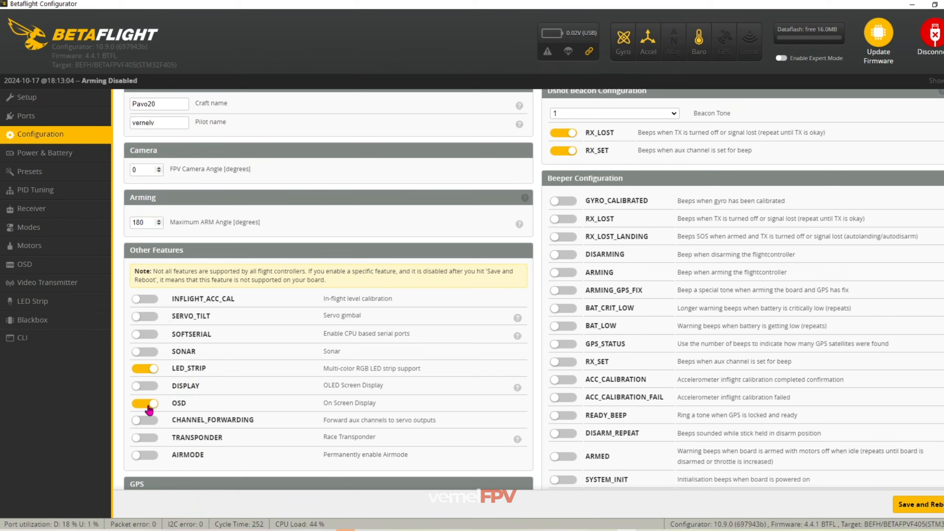
mouse_move(152, 411)
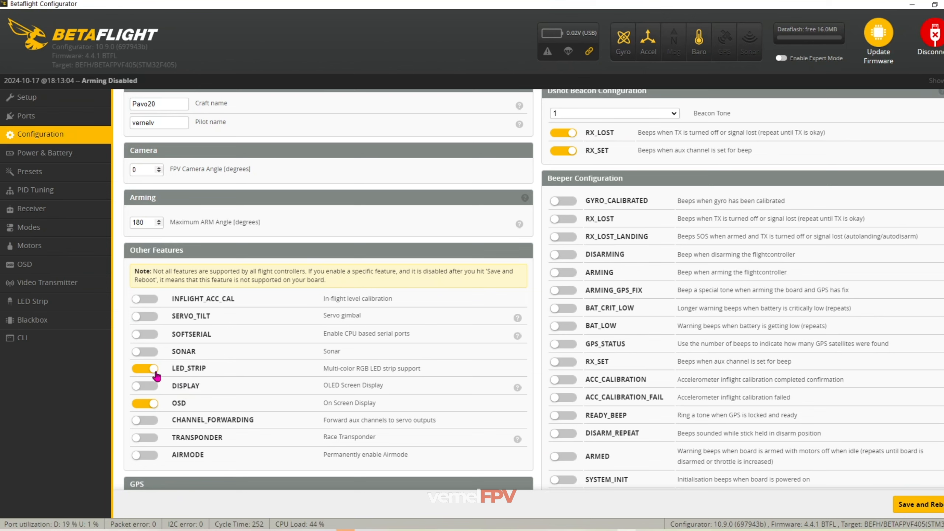
mouse_move(155, 372)
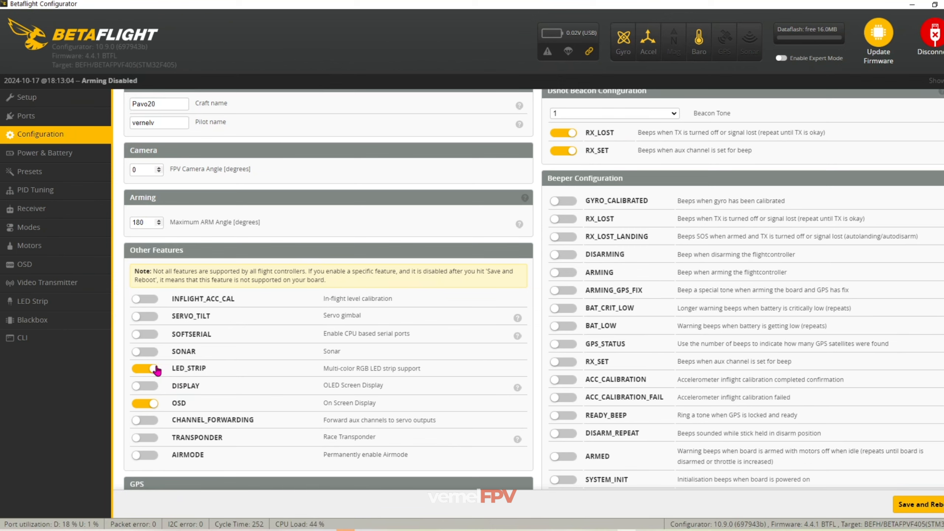
mouse_move(191, 386)
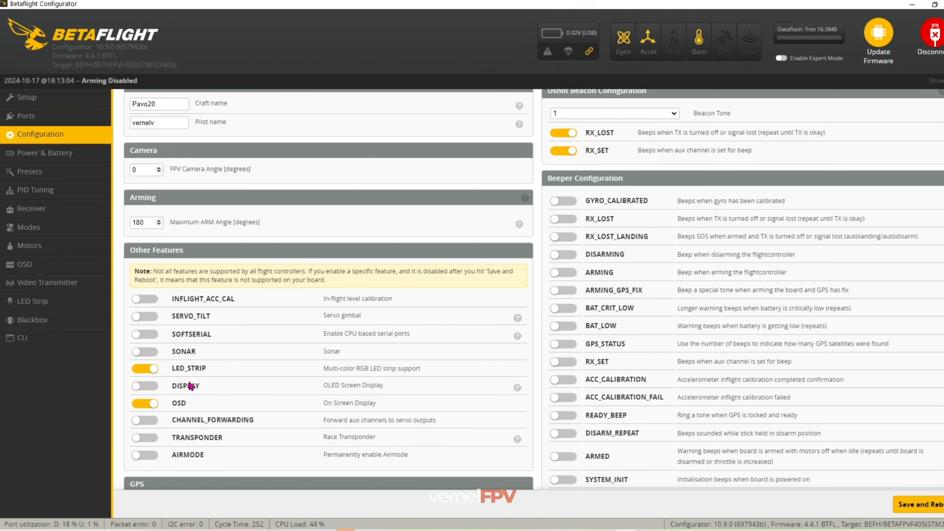
scroll("down", 3)
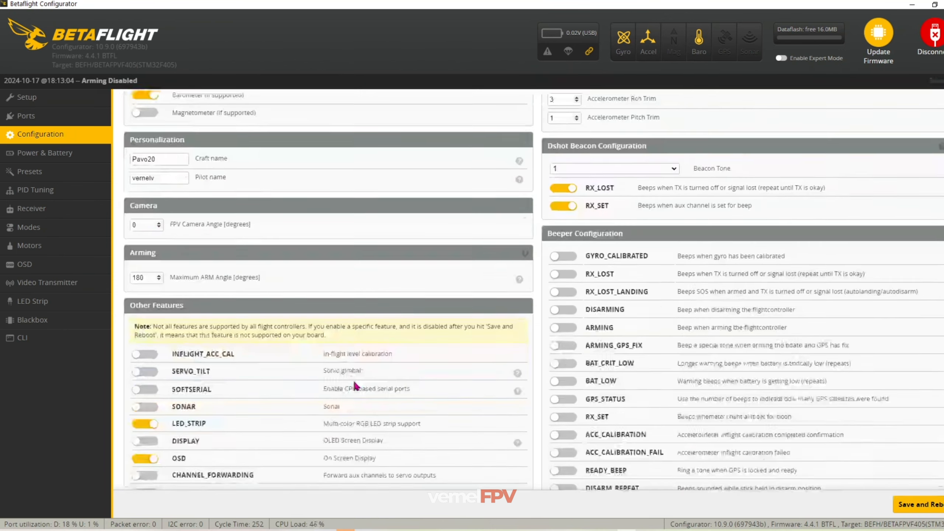
scroll("down", 3)
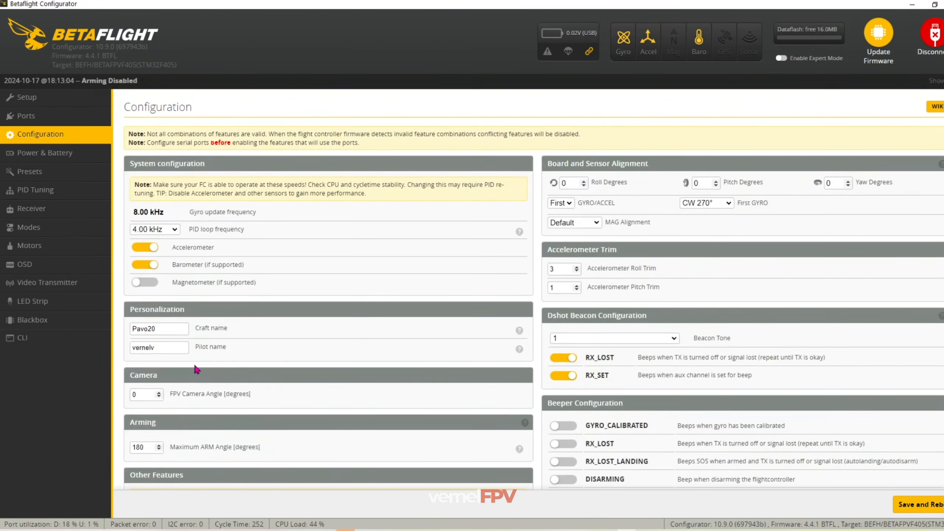
mouse_move(322, 289)
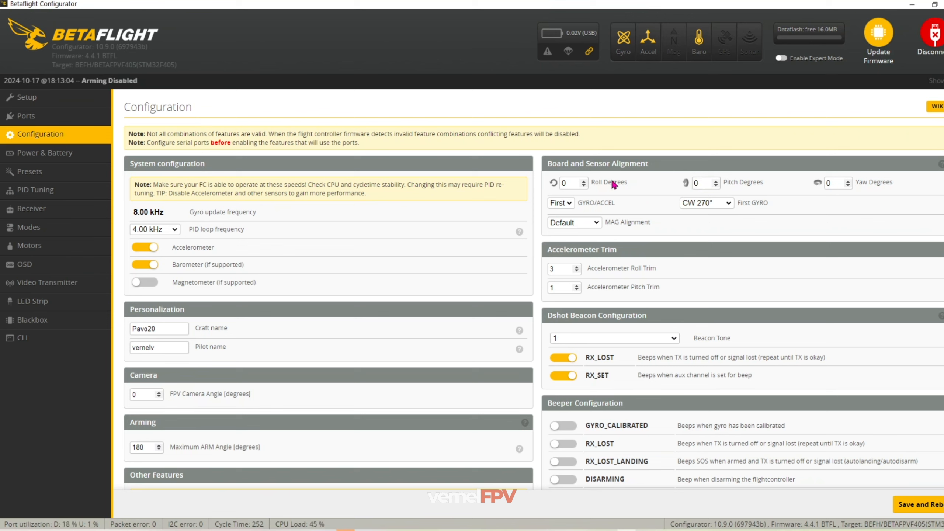
mouse_move(615, 212)
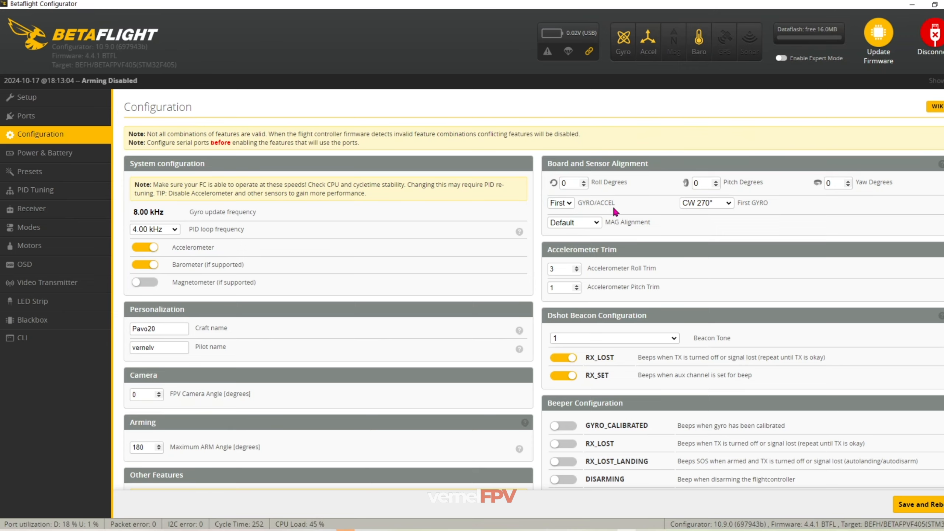
scroll("down", 3)
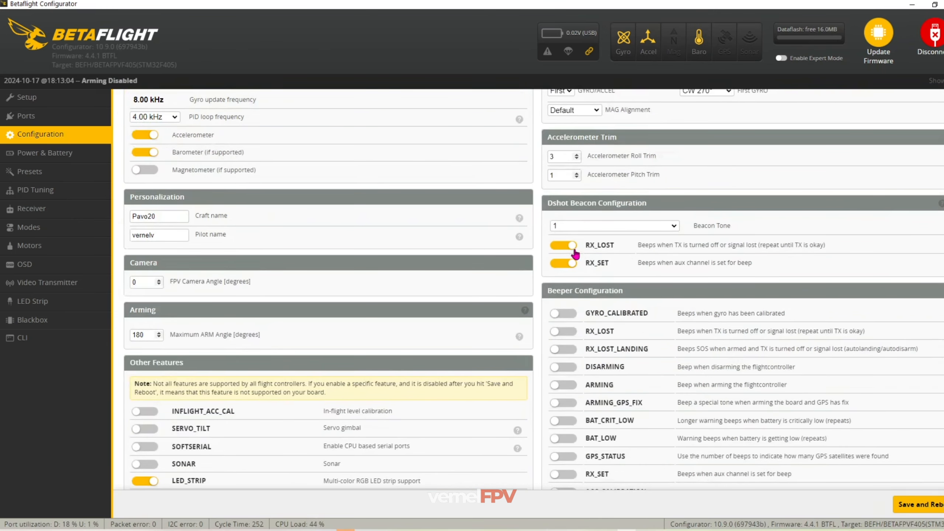
mouse_move(573, 253)
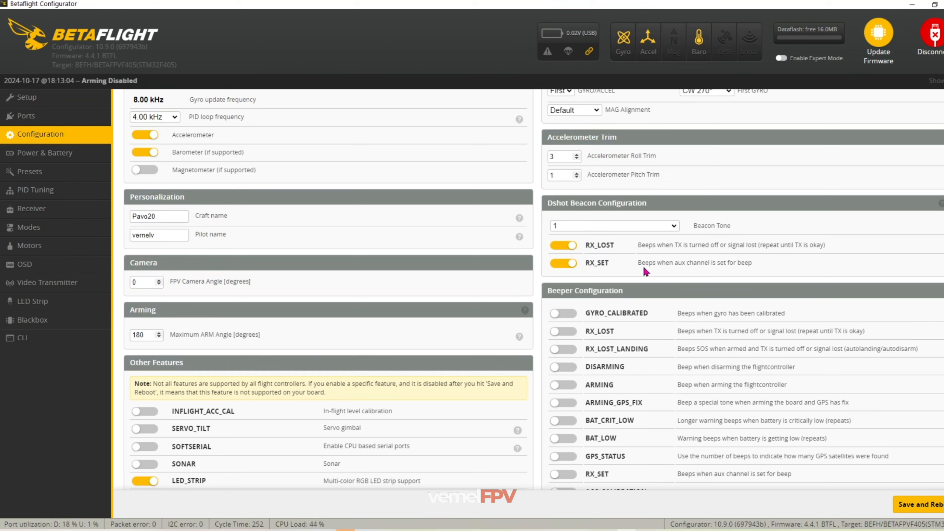
mouse_move(663, 274)
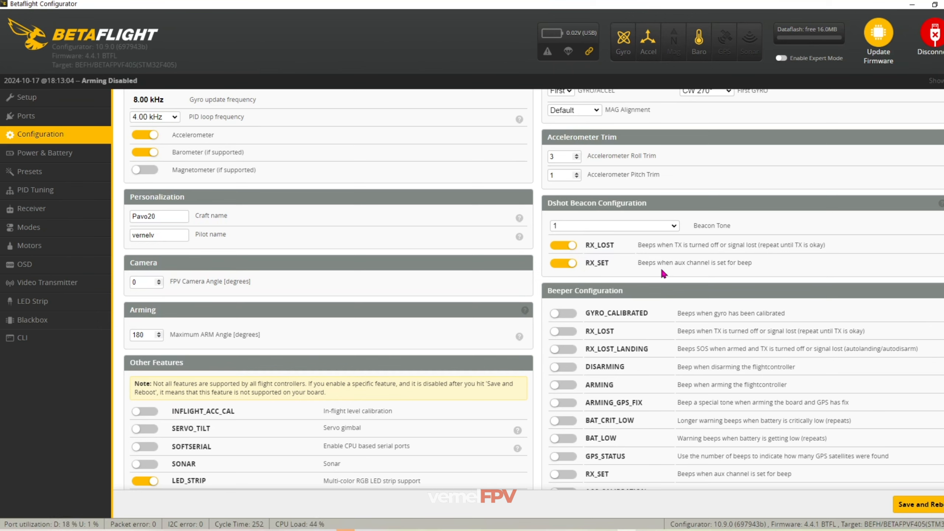
mouse_move(677, 247)
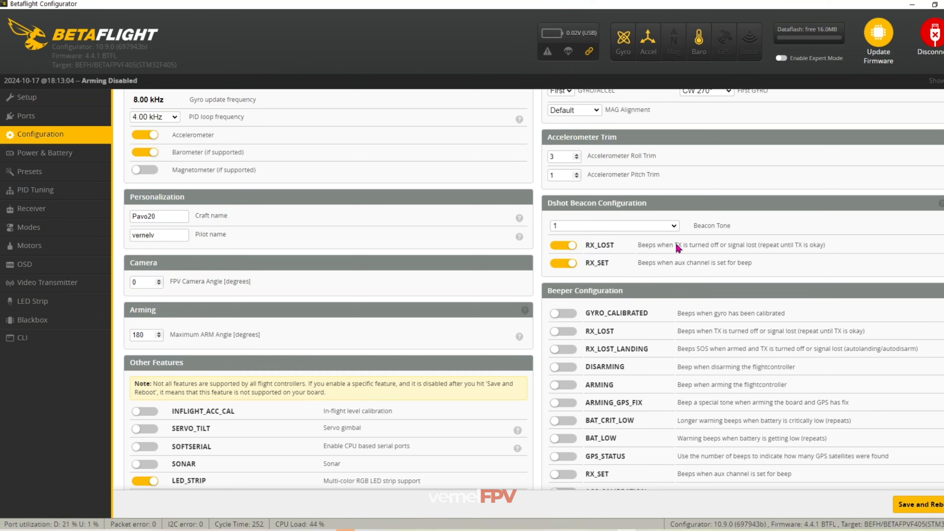
scroll("down", 3)
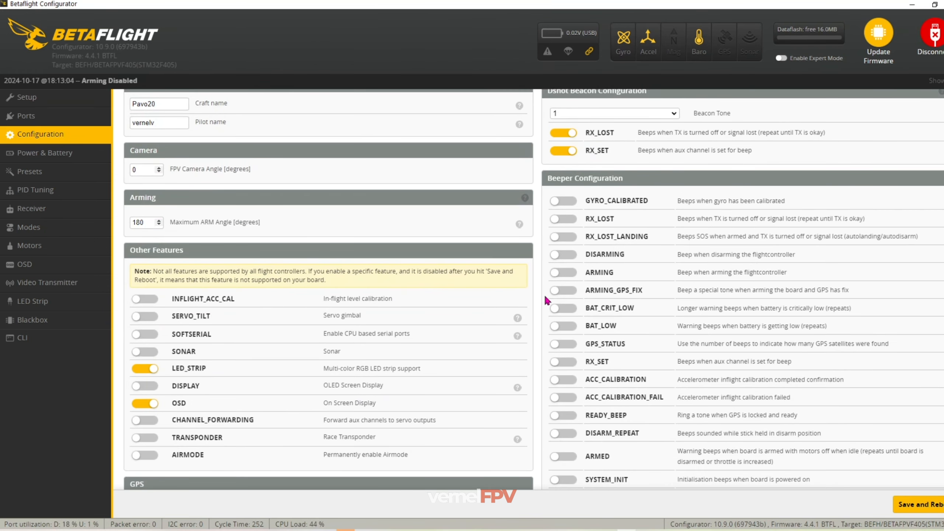
scroll("down", 3)
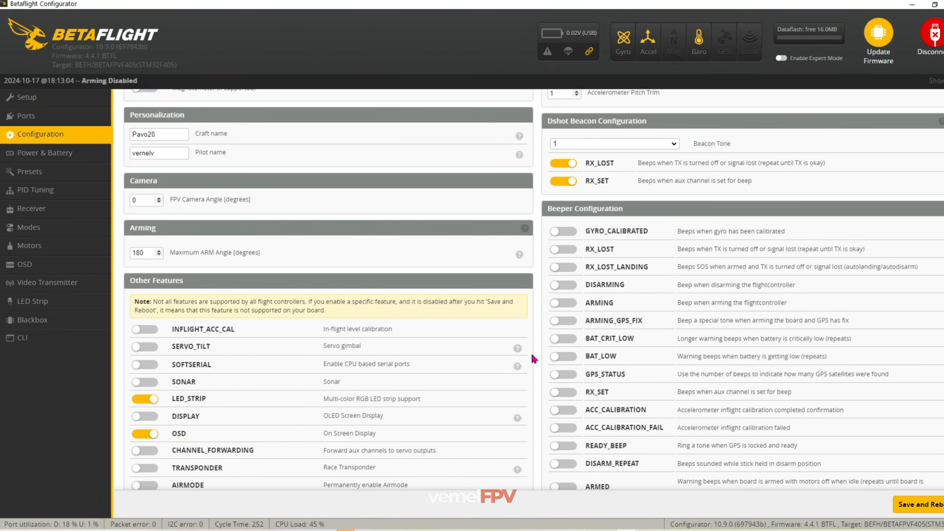
mouse_move(614, 368)
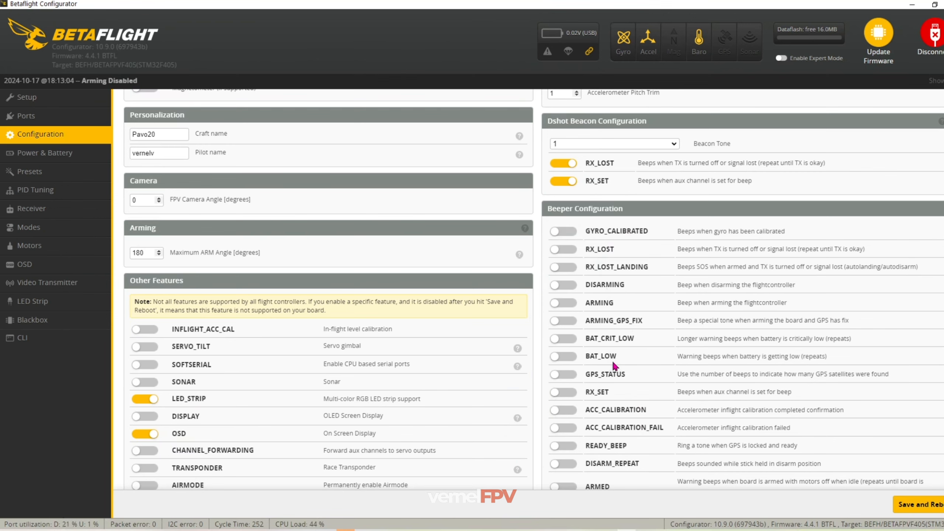
Review the Power & Battery cell voltages: minimum 3.4, maximum 4.3, warning 3.54.
scroll("down", 3)
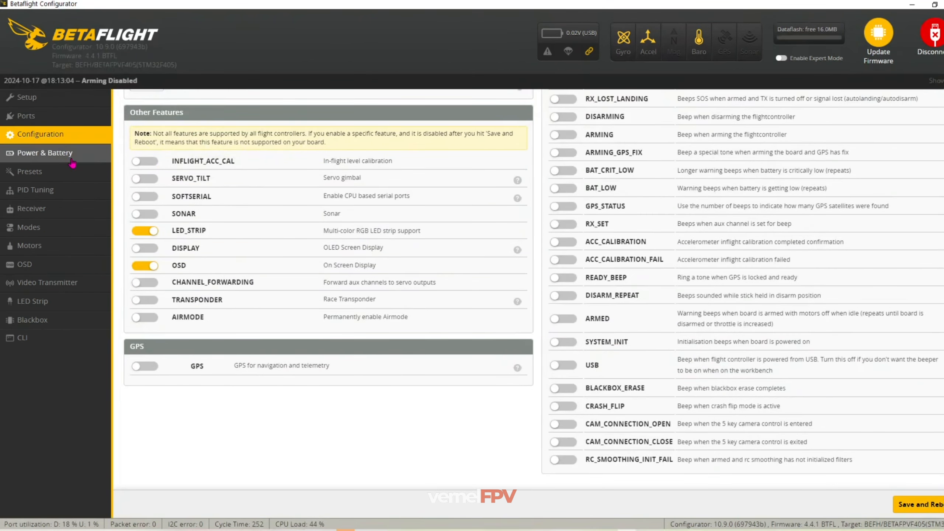
left_click(44, 152)
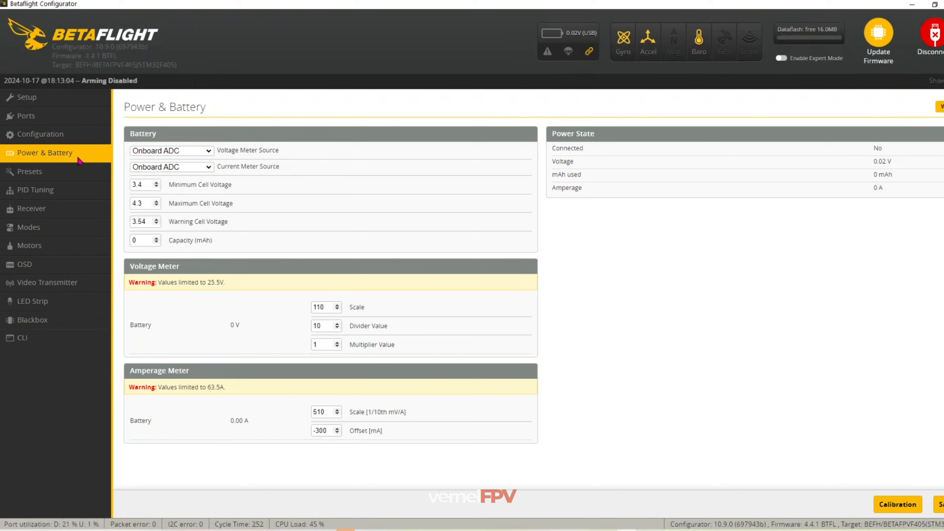
mouse_move(181, 238)
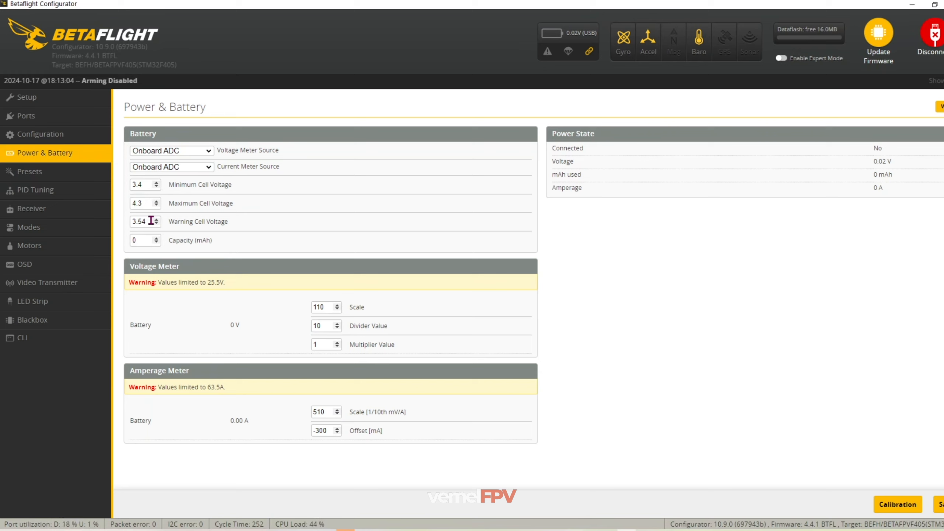
triple_click(139, 221)
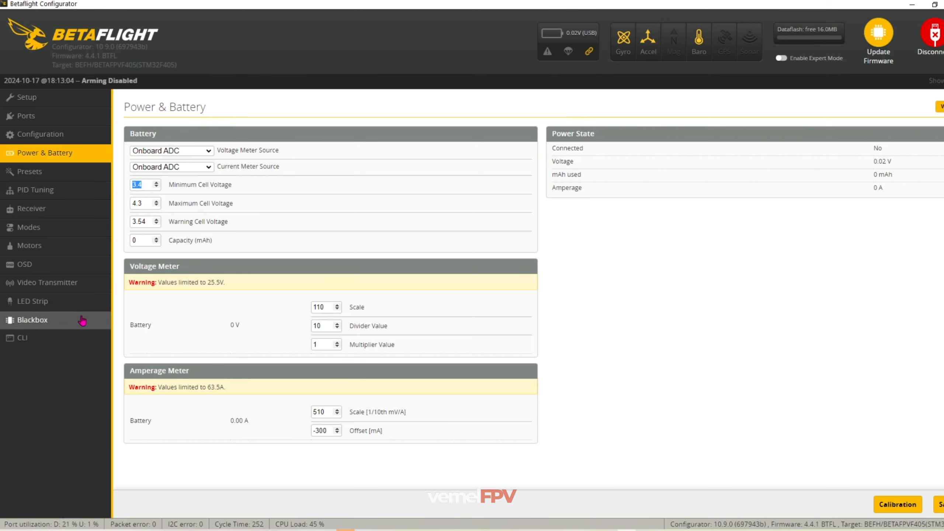
Review Profile 1 PID values: roll P 57, pitch P 59, yaw P 60, TPA 0.66.
left_click(29, 171)
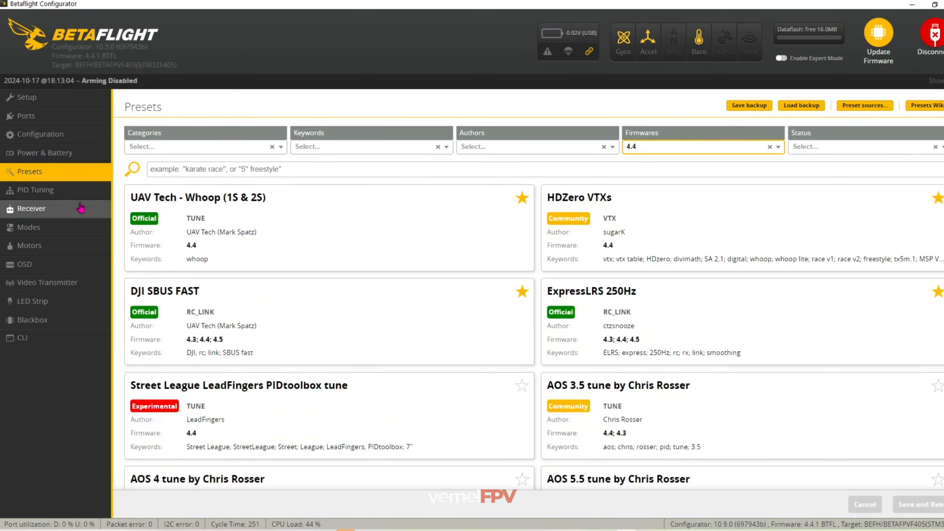
left_click(35, 190)
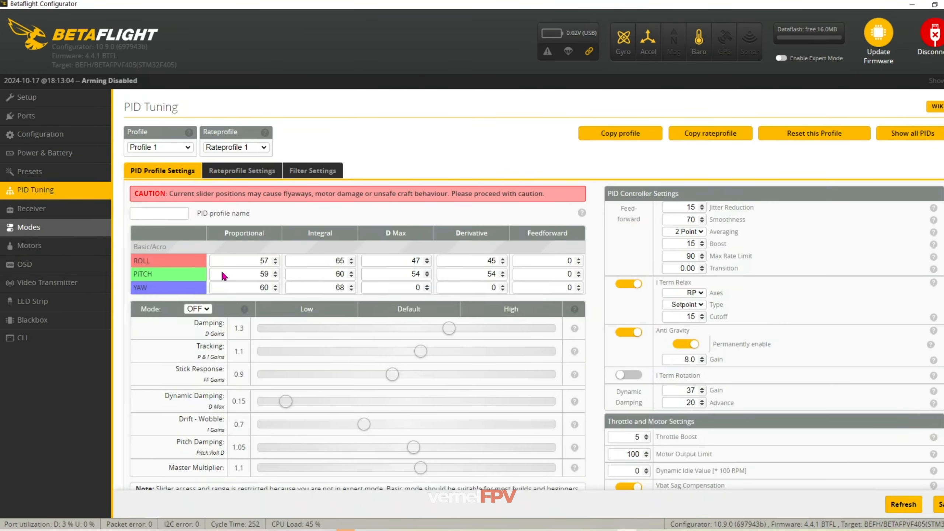
mouse_move(187, 238)
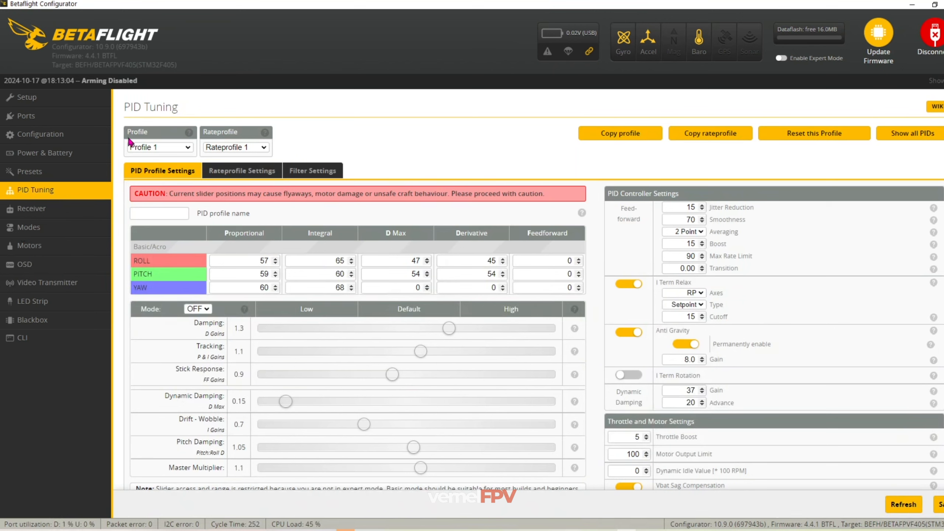
mouse_move(791, 457)
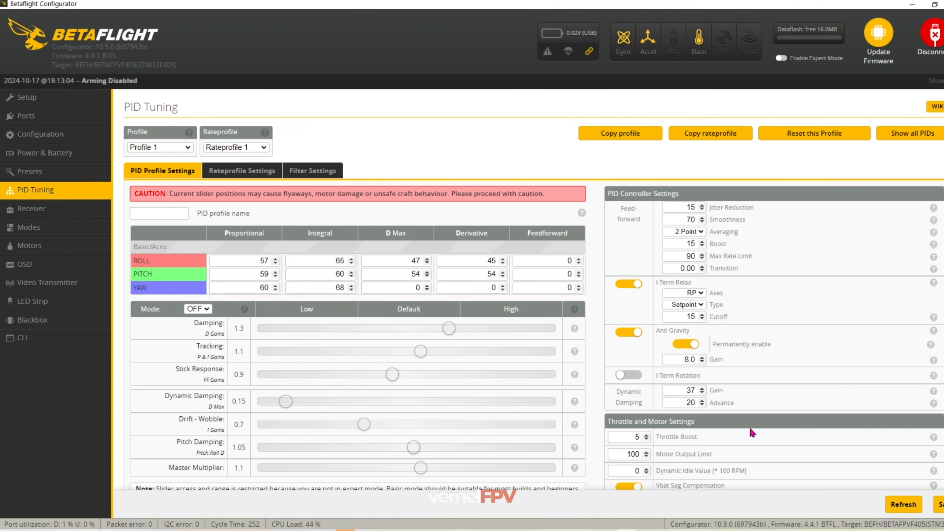
scroll("down", 3)
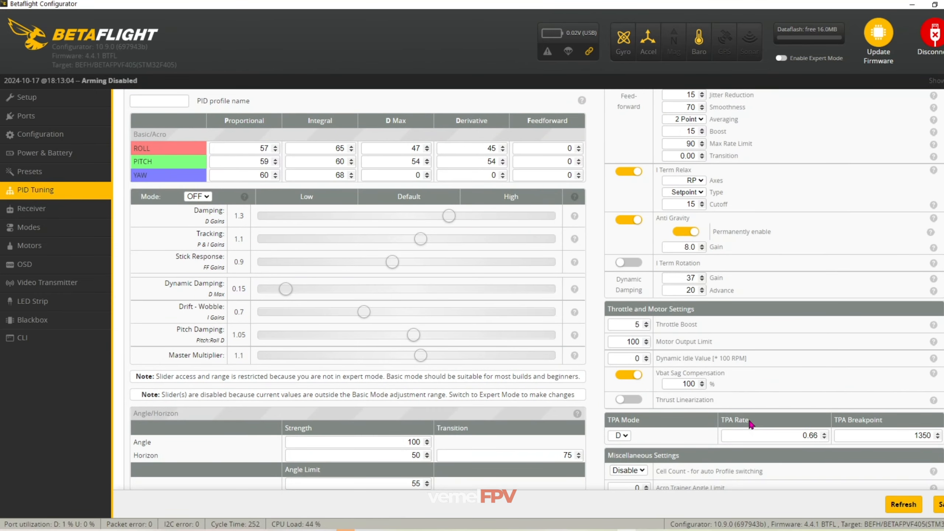
mouse_move(750, 420)
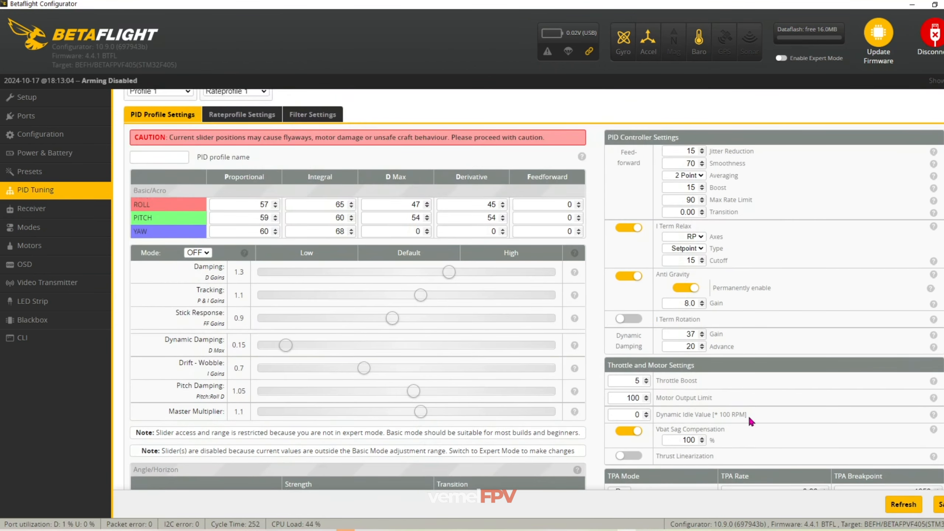
mouse_move(541, 318)
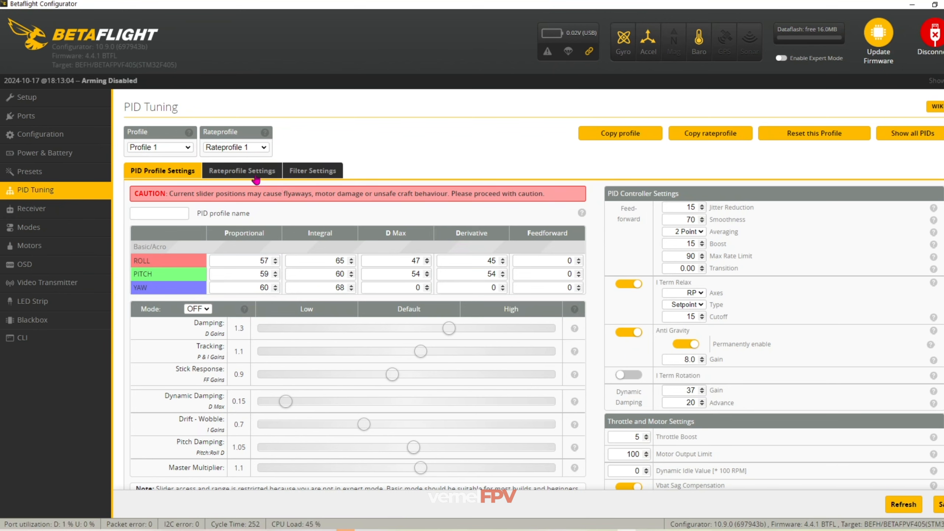
Check the rate profile, then the filters: Gyro Lowpass 2 at 500 Hz, RPM filter on.
left_click(242, 171)
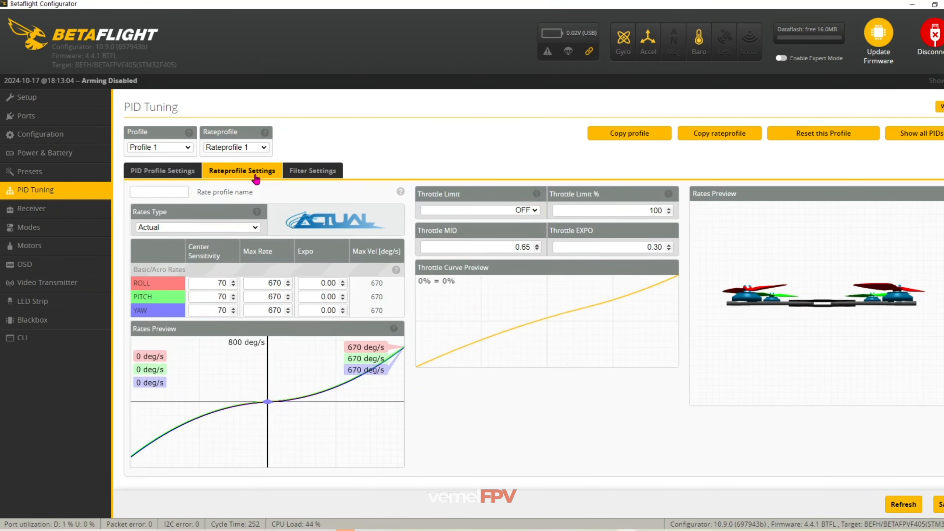
mouse_move(338, 231)
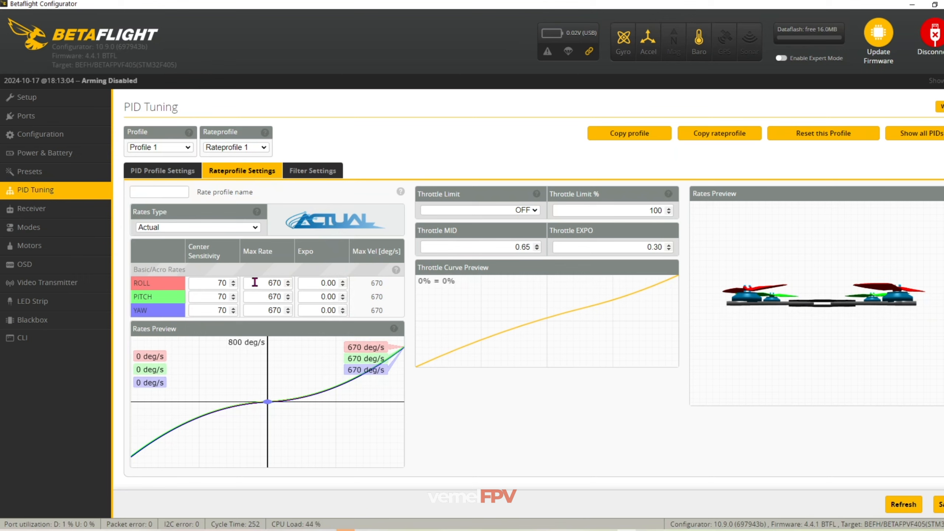
mouse_move(304, 322)
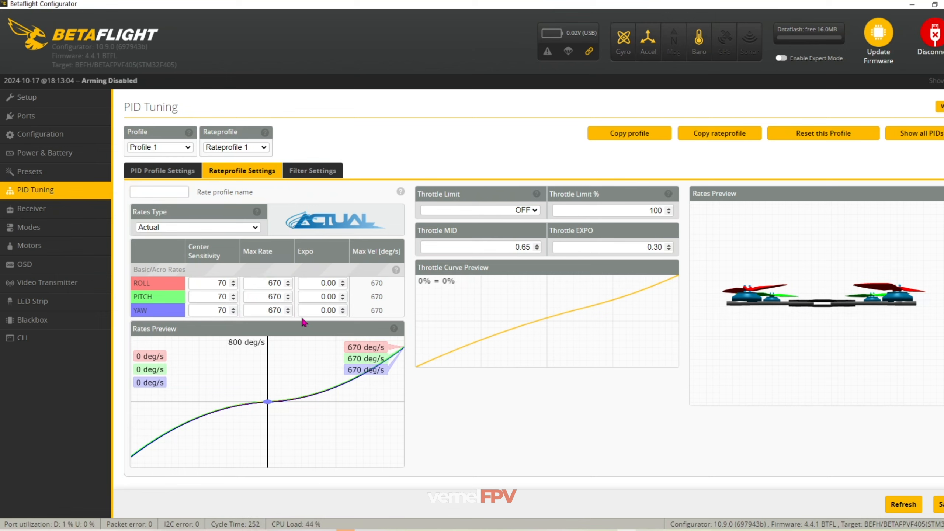
mouse_move(475, 218)
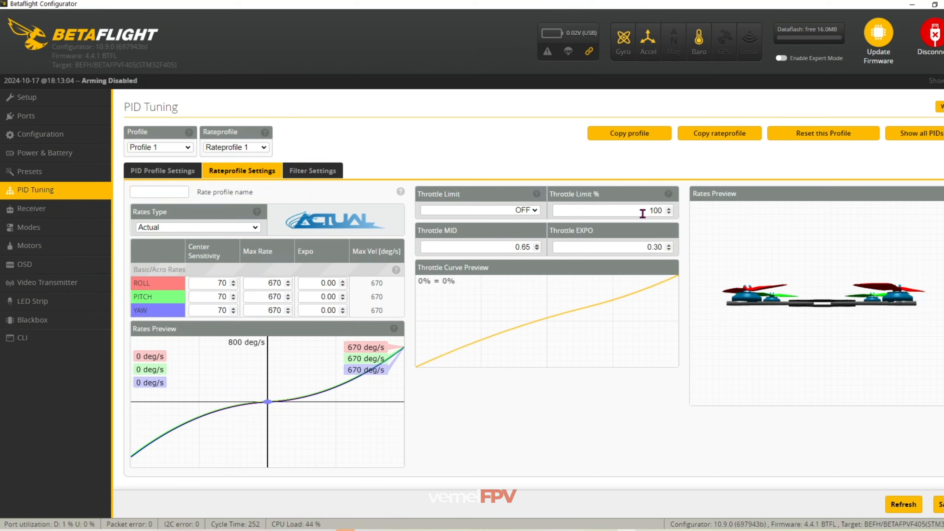
mouse_move(360, 280)
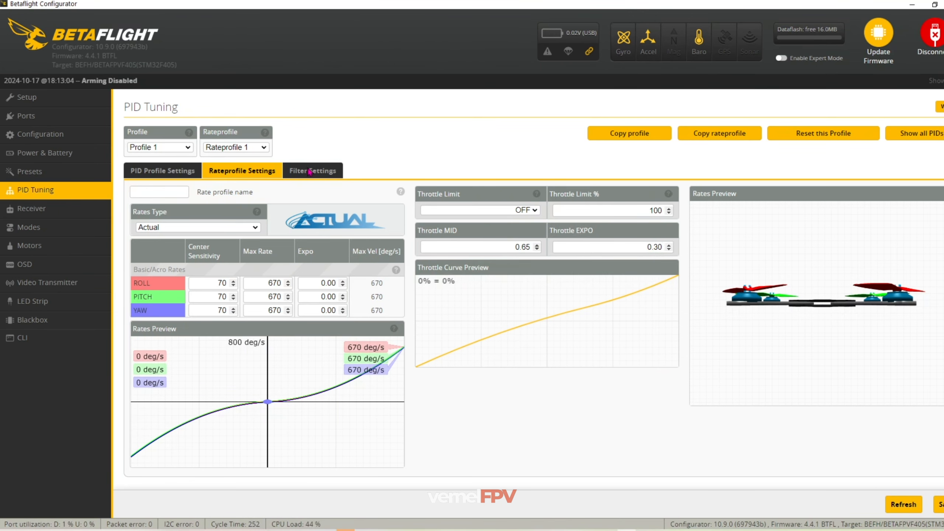
left_click(312, 170)
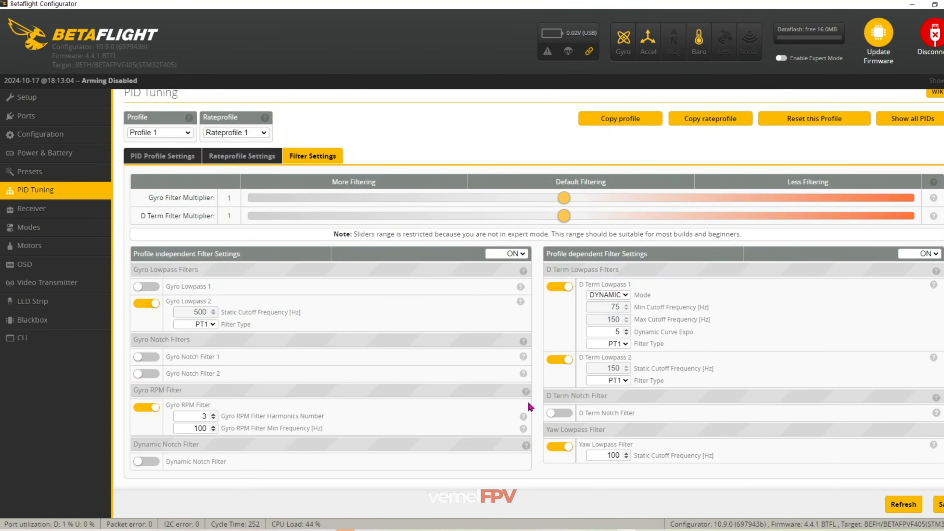
mouse_move(32, 208)
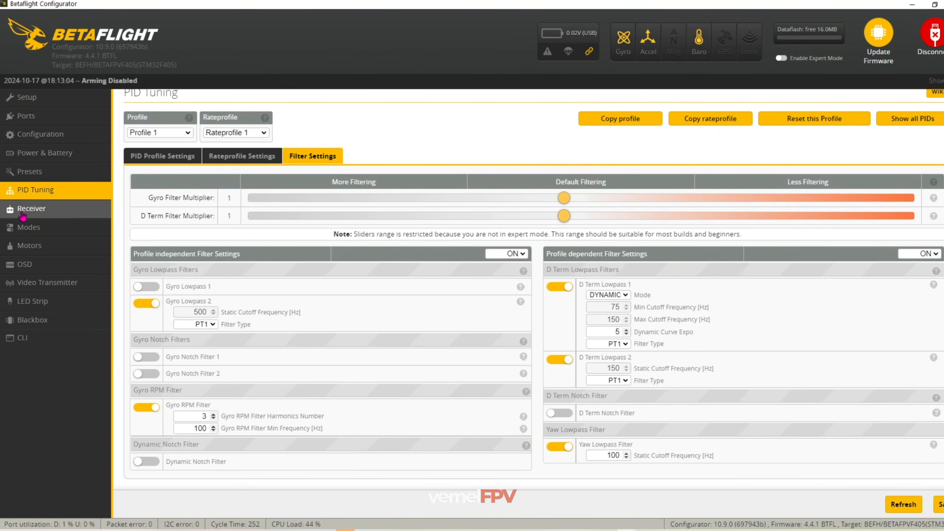
Keep Serial (via UART) mode and the SBUS provider, and check the AETR1234 channel map.
left_click(31, 208)
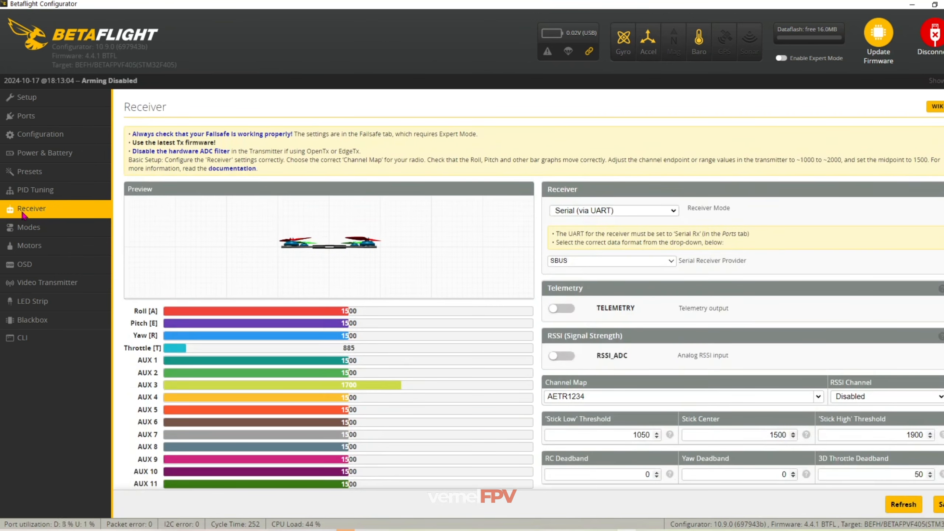
mouse_move(665, 218)
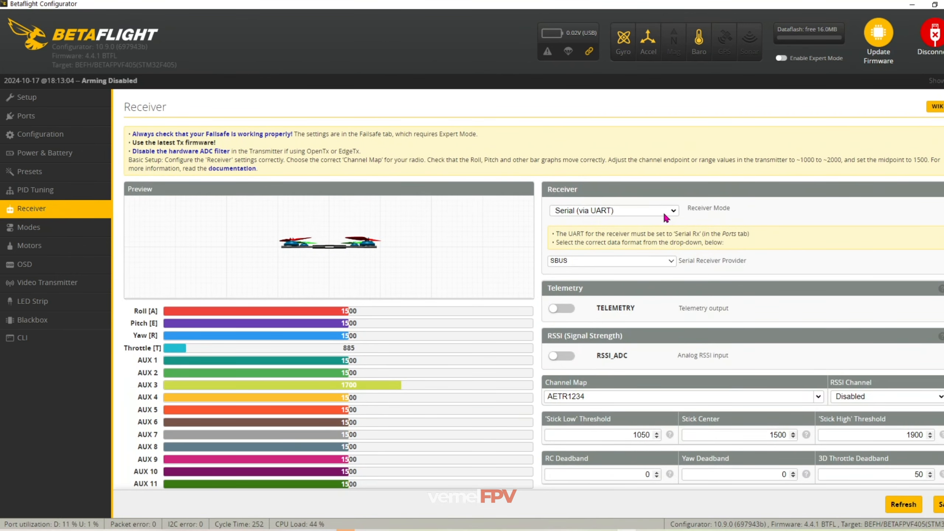
left_click(612, 210)
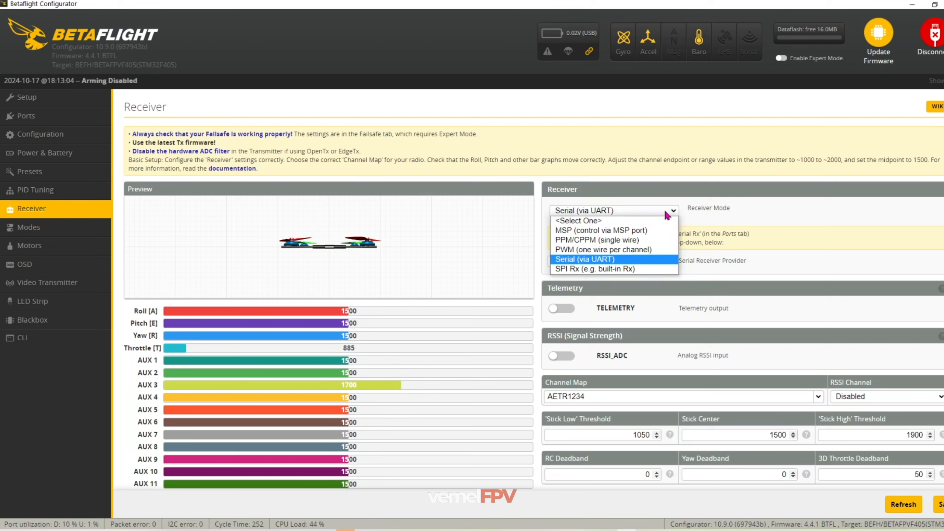
mouse_move(663, 264)
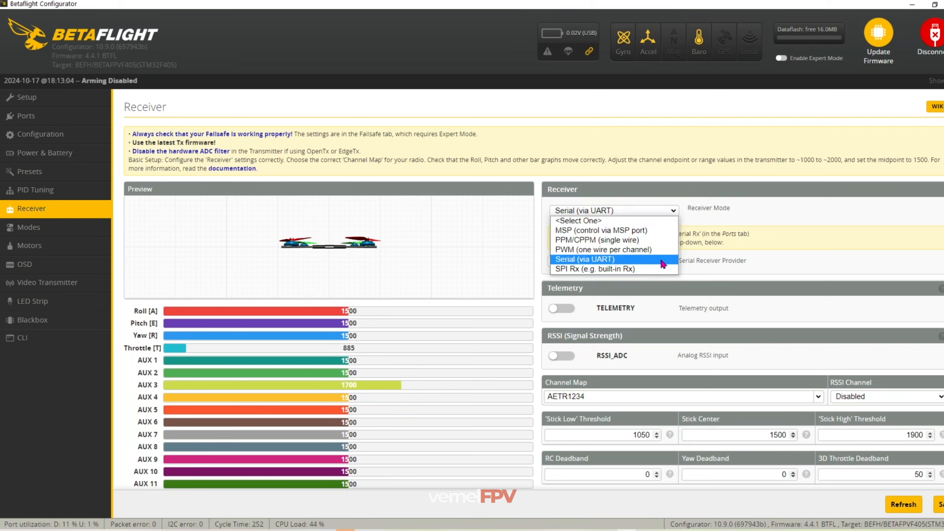
left_click(584, 259)
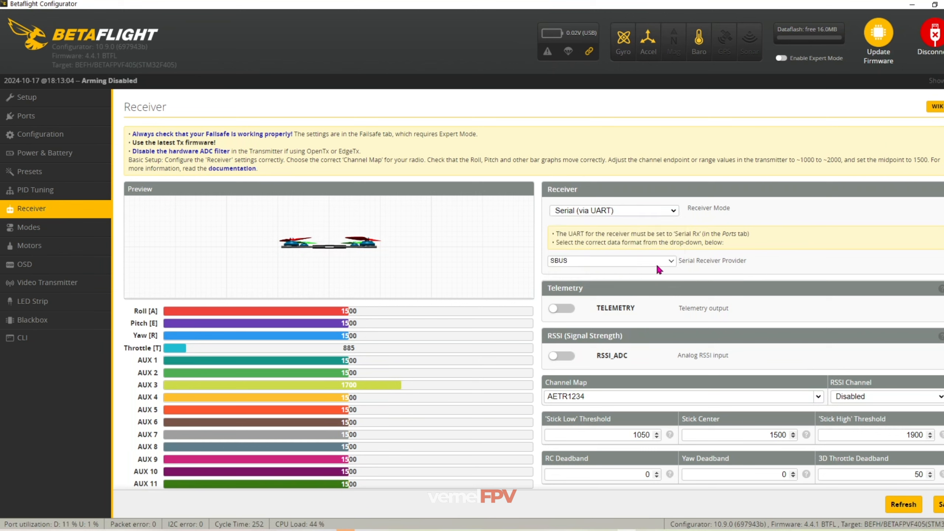
mouse_move(659, 266)
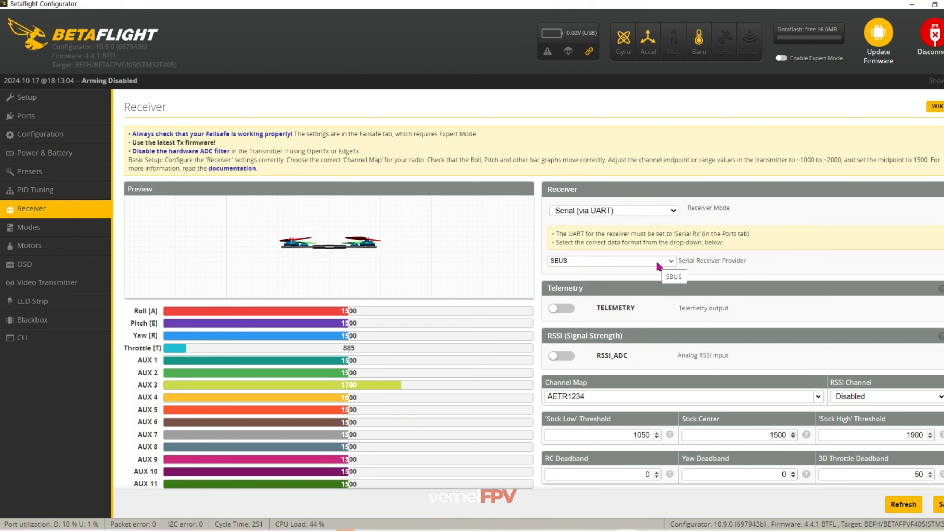
left_click(610, 261)
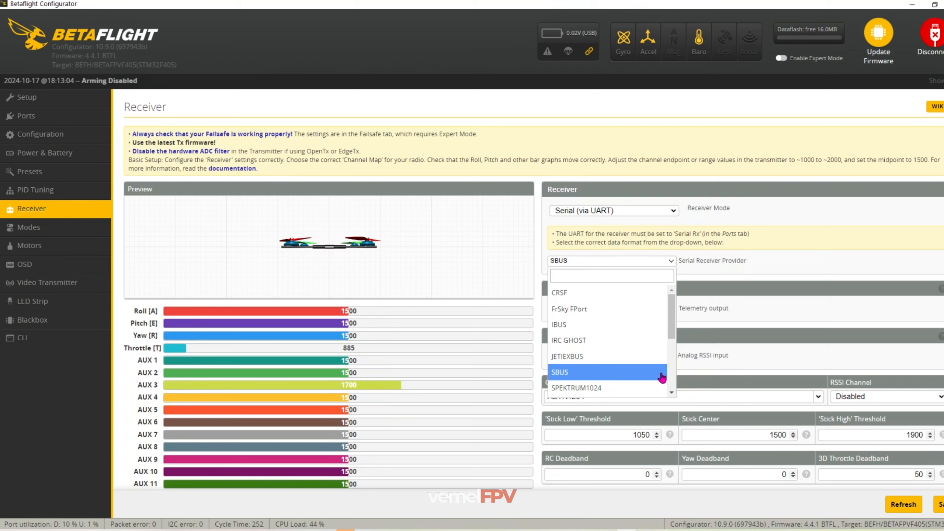
left_click(559, 371)
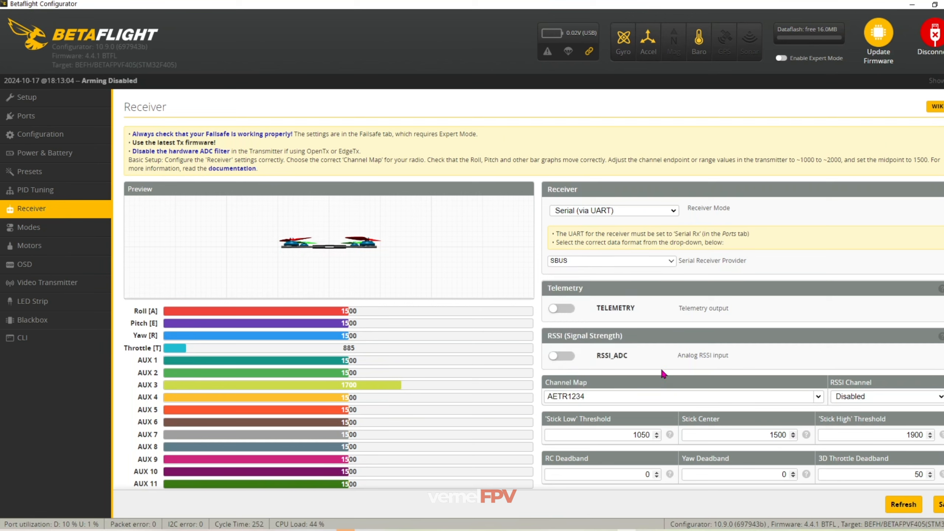
mouse_move(569, 351)
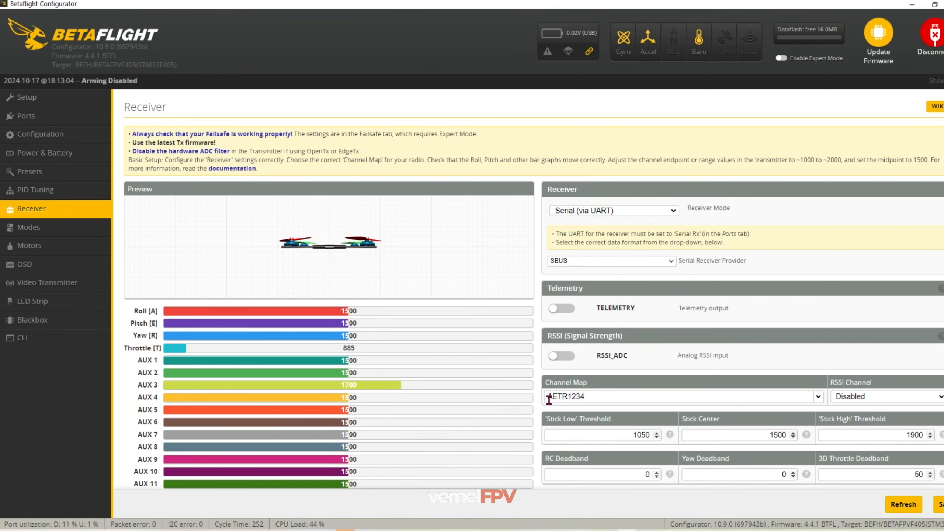
scroll("down", 3)
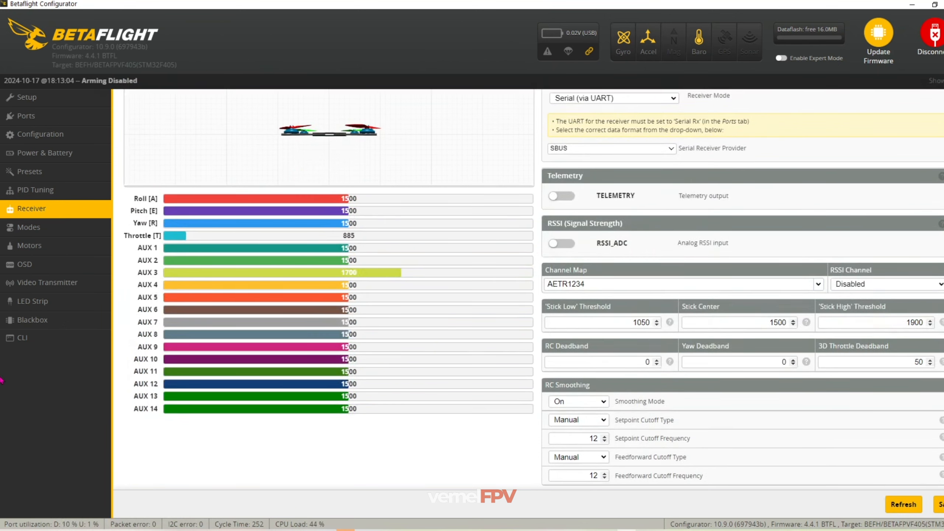
mouse_move(28, 227)
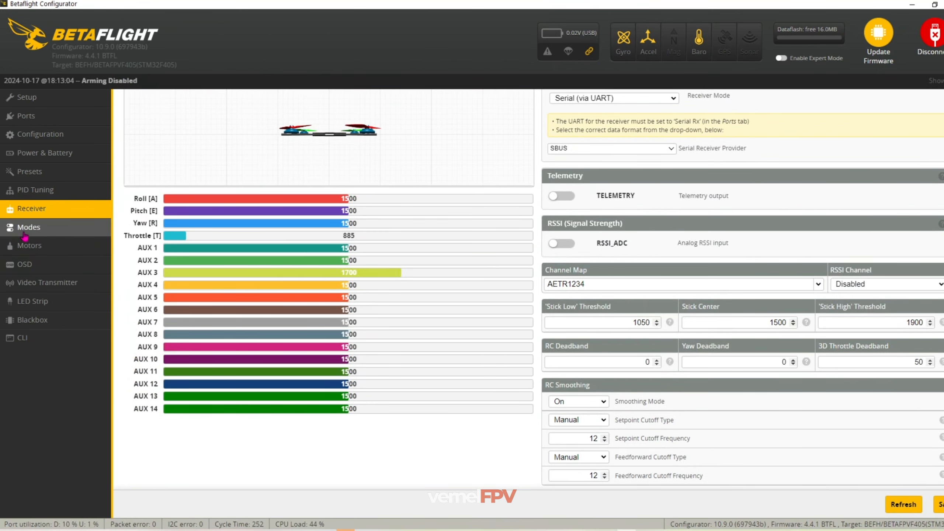
Review mode ranges: ARM on AUX 3, Angle and Horizon on AUX 1, Air Mode on AUX 4.
left_click(28, 227)
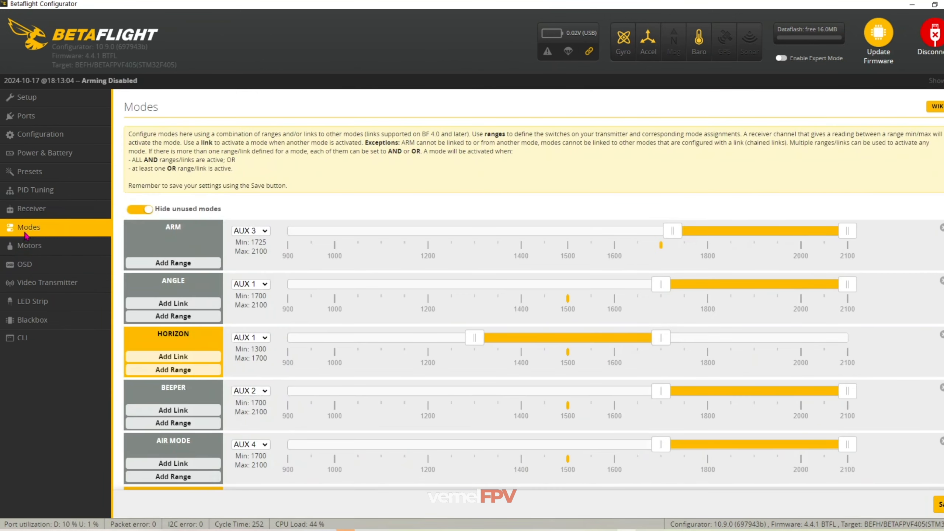
mouse_move(357, 202)
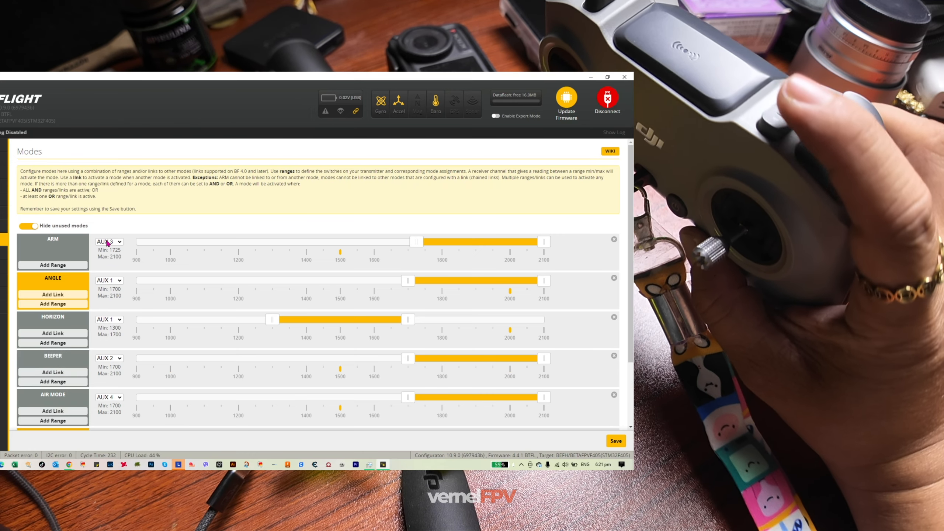
scroll("down", 3)
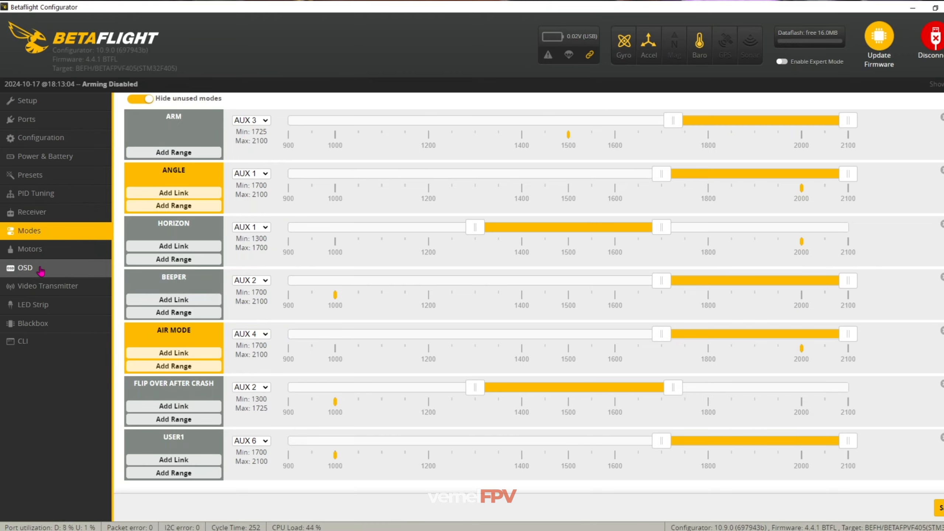
Review the Motors mixer and ESC features, then the OSD layout in HD format.
left_click(30, 249)
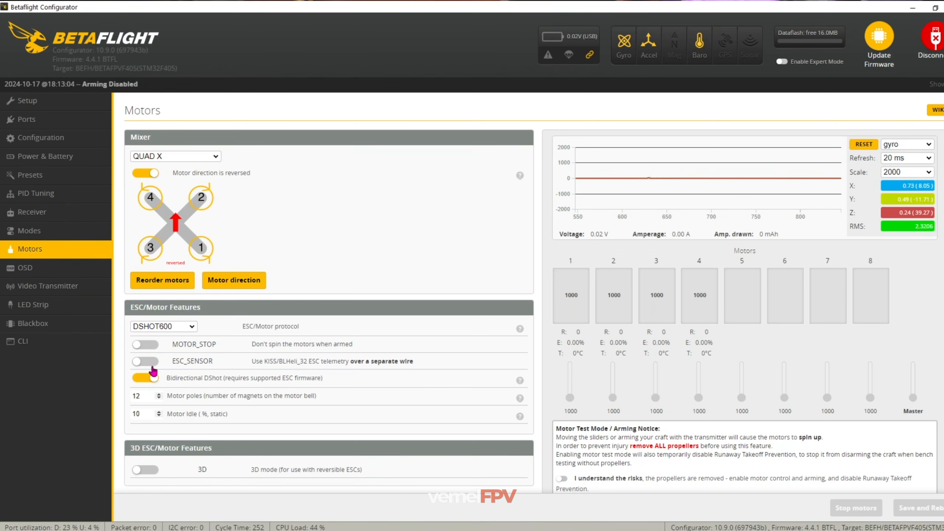
left_click(25, 267)
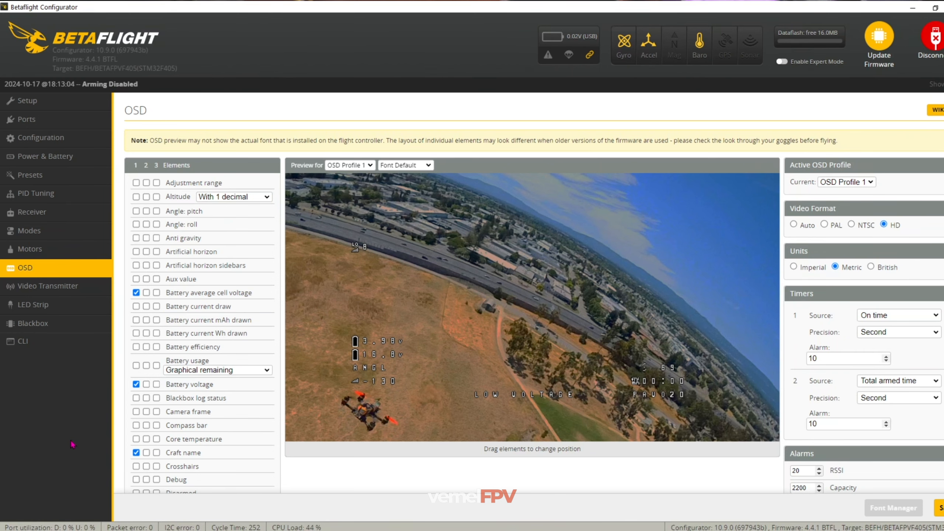
Show the Video Transmitter page with band, channel and power set to None.
left_click(47, 286)
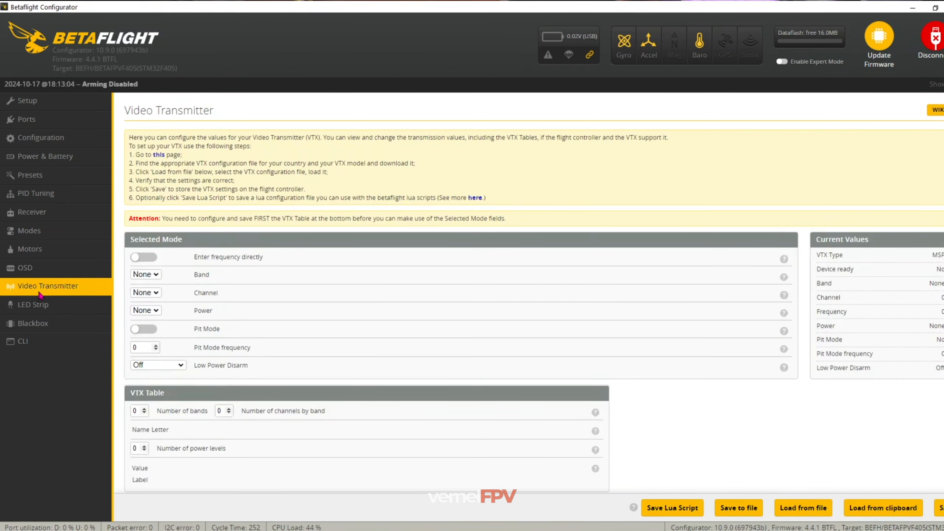
mouse_move(33, 324)
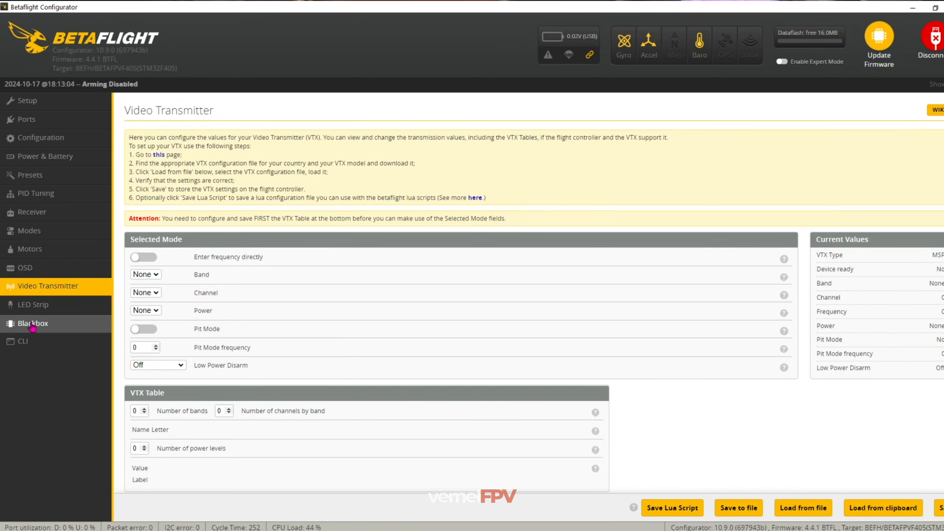